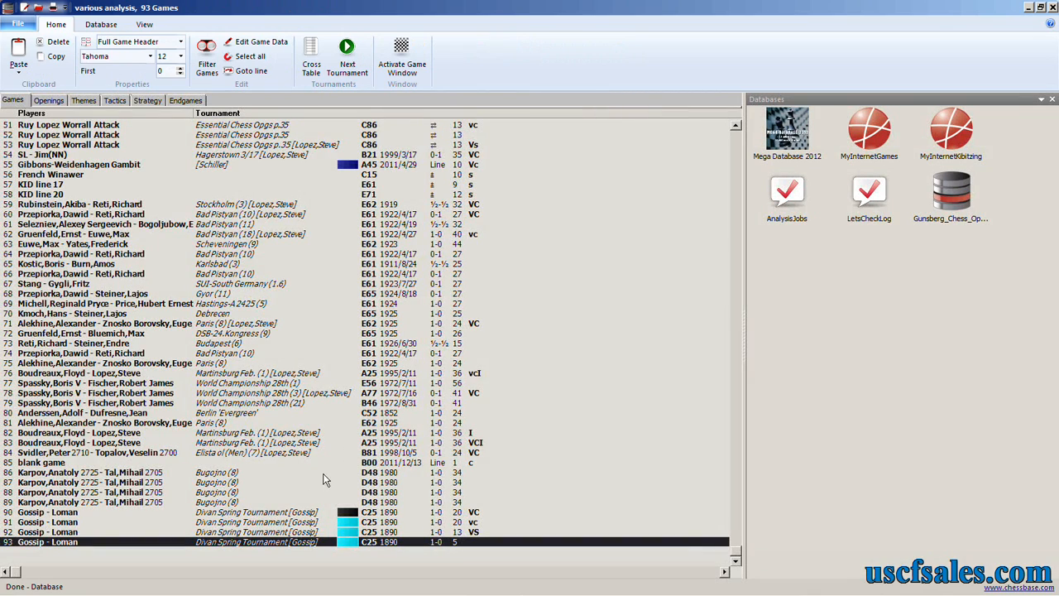
Open game 93, Gossip–Loman, and read its engine variations as far as 6.Qd3
double_click(47, 553)
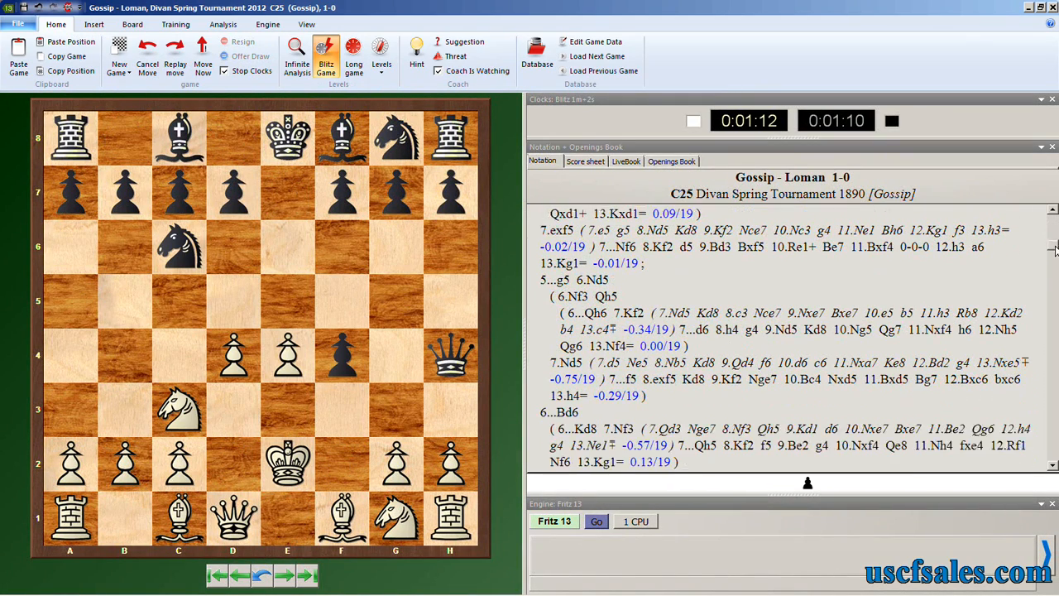
scroll(down, 3)
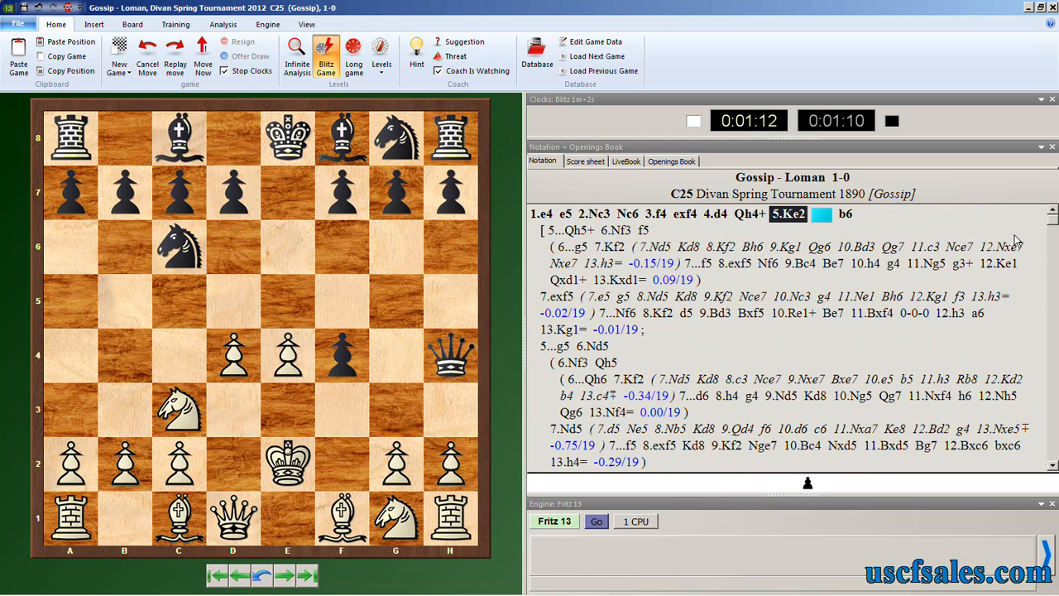
mouse_move(1016, 244)
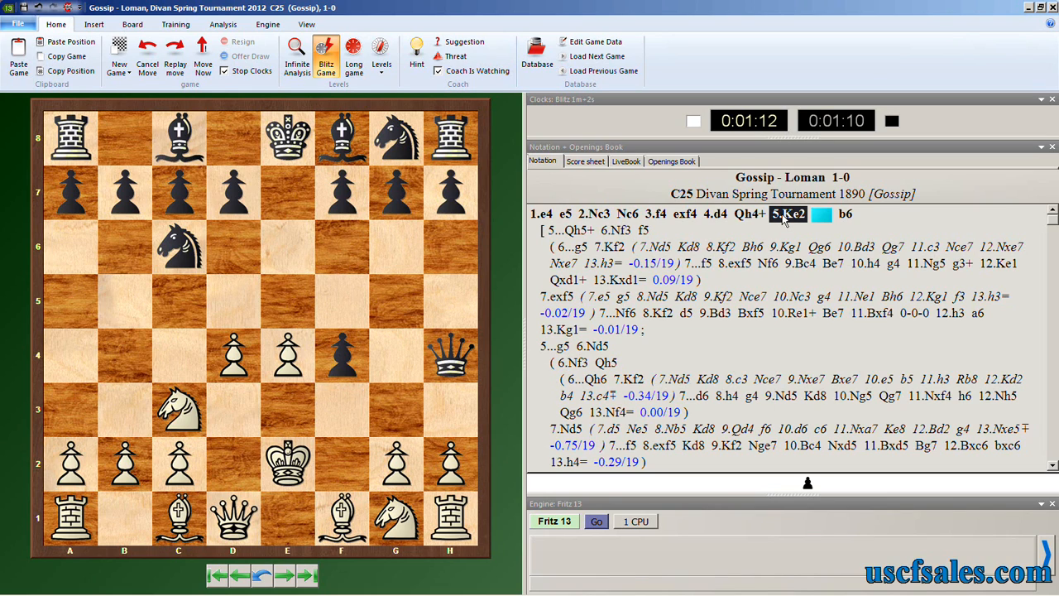
mouse_move(598, 246)
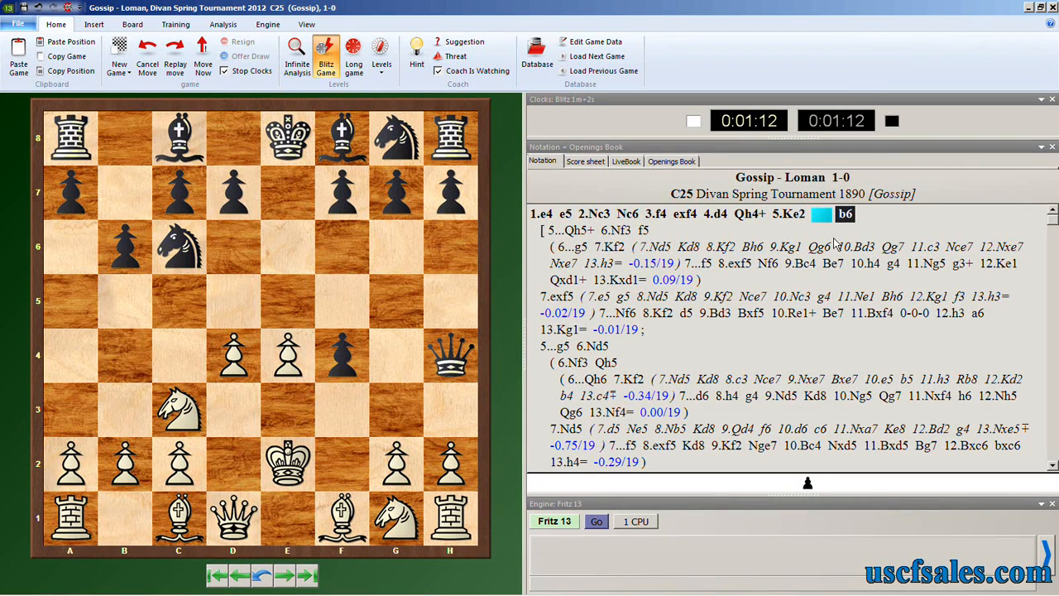
mouse_move(1051, 224)
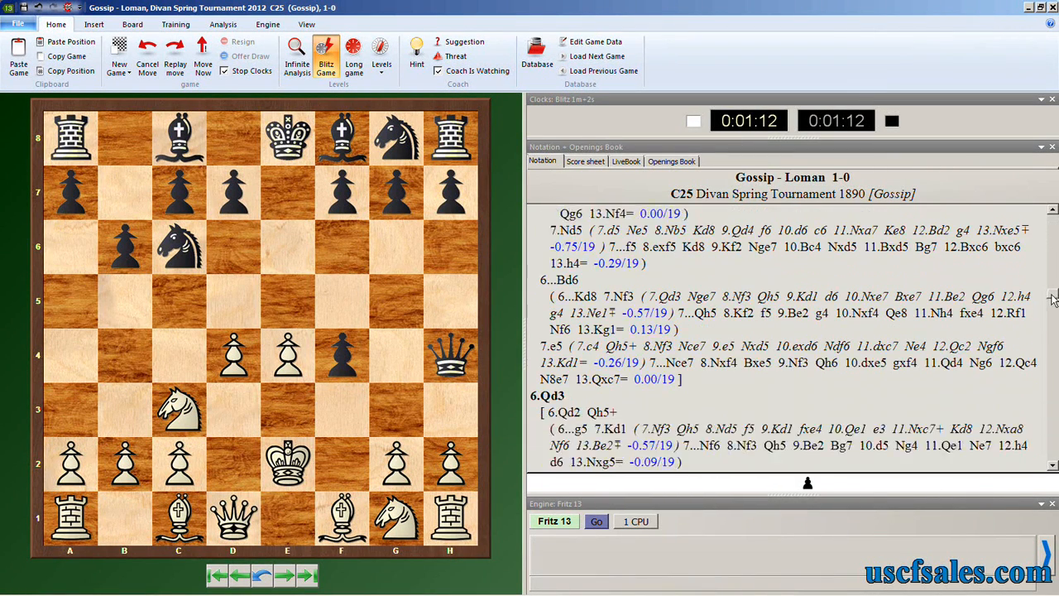
scroll(down, 3)
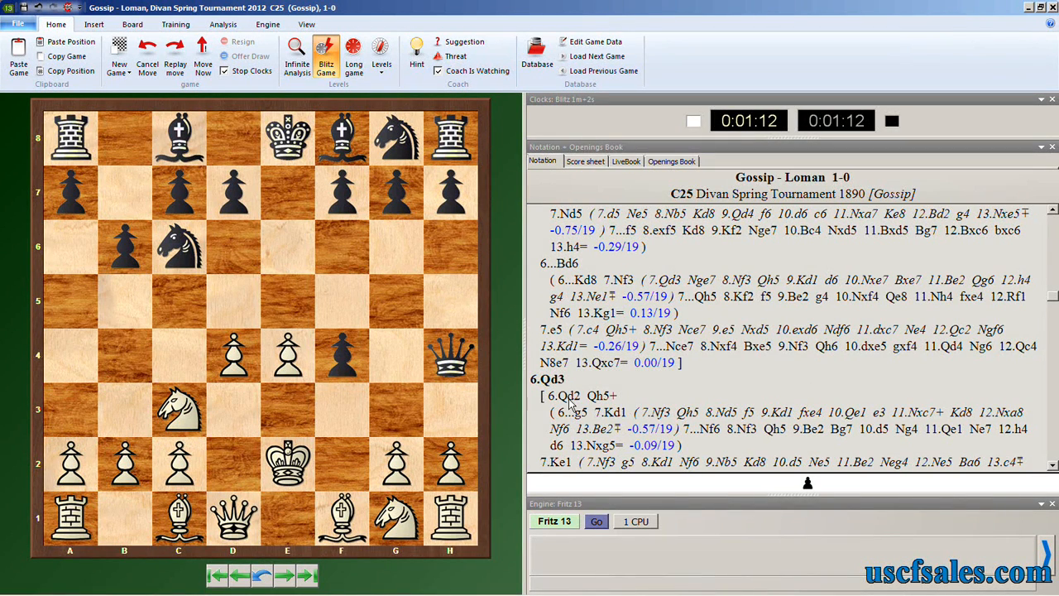
scroll(down, 3)
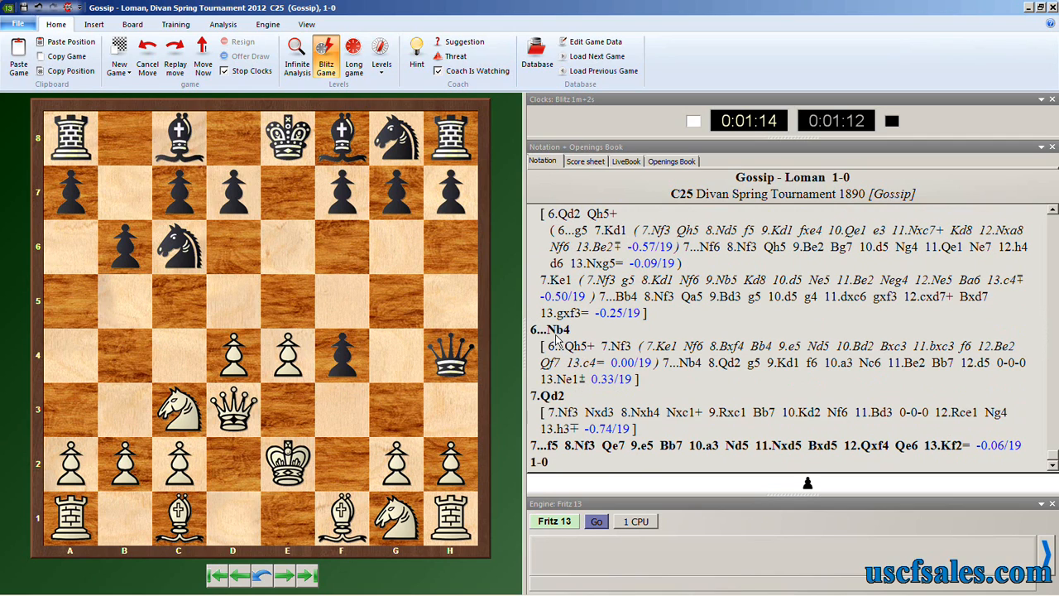
Jump to 6...Nb4 to display its annotated sideline
click(549, 329)
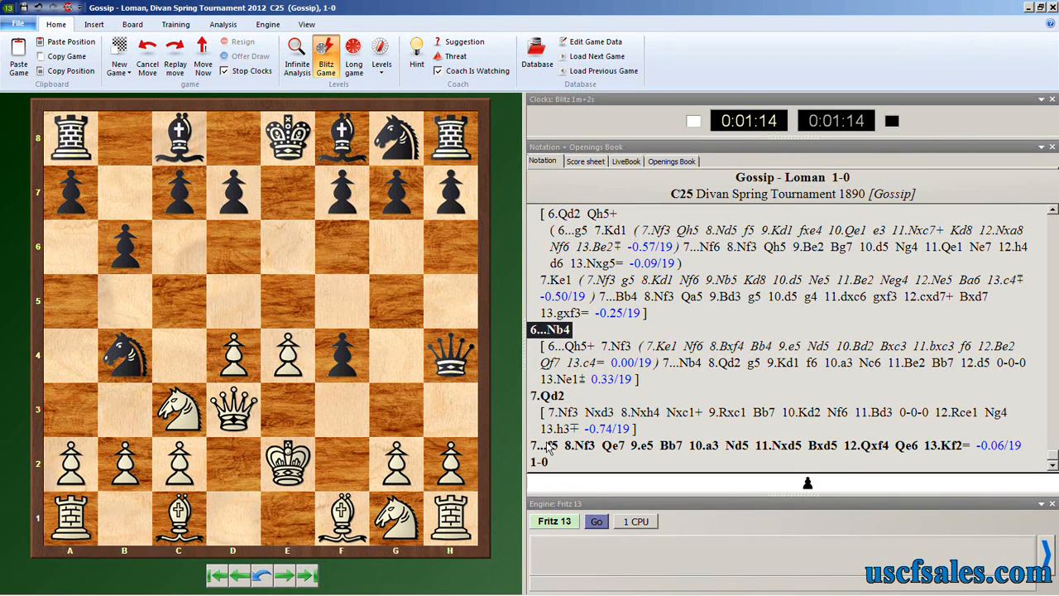
mouse_move(654, 453)
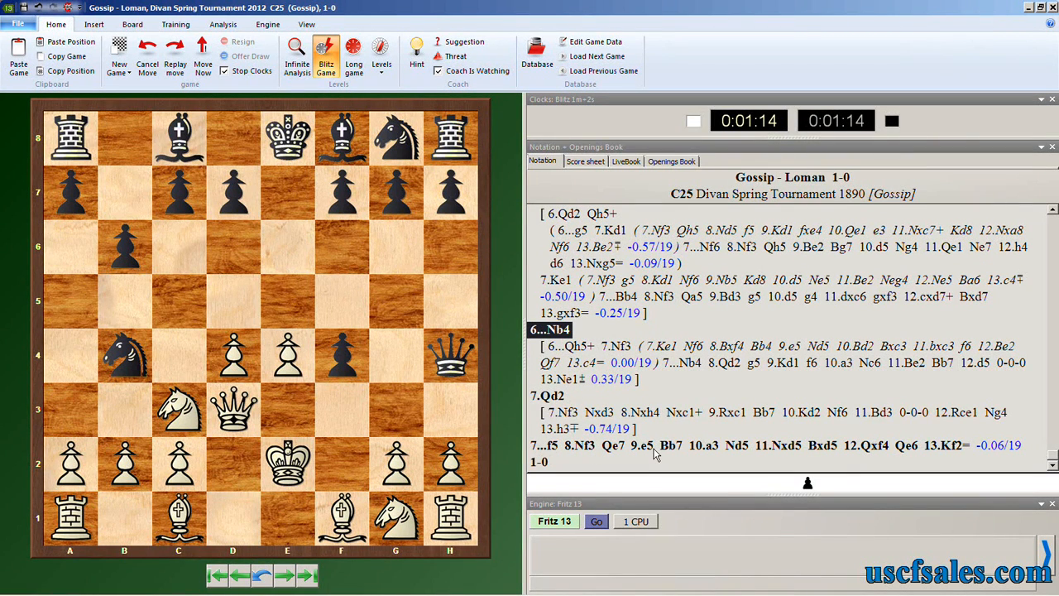
mouse_move(660, 395)
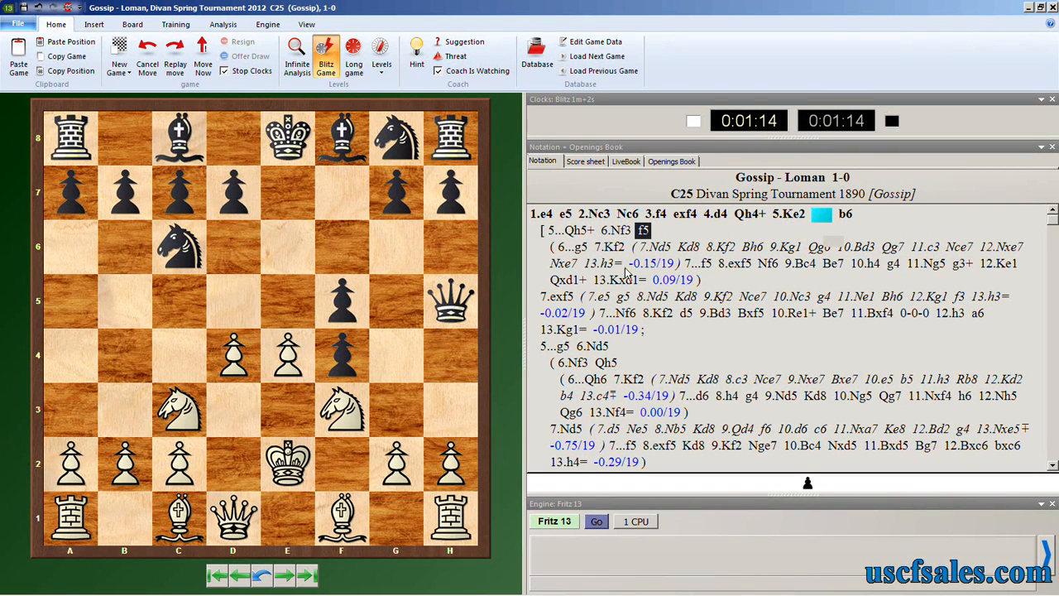
mouse_move(726, 252)
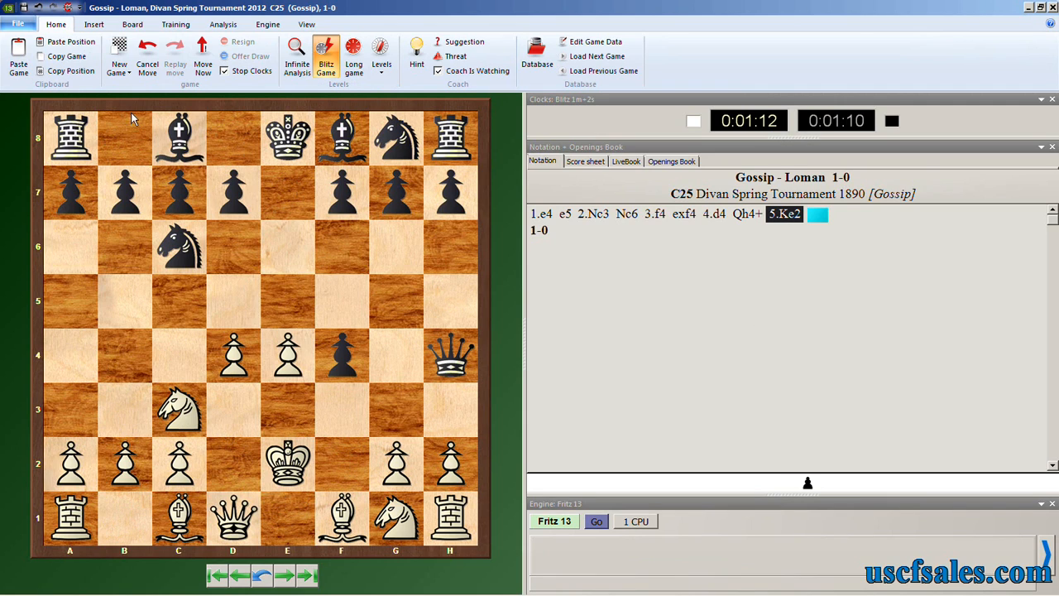
Open Deep Position Analysis from the Analysis ribbon for the 5.Ke2 position
click(218, 24)
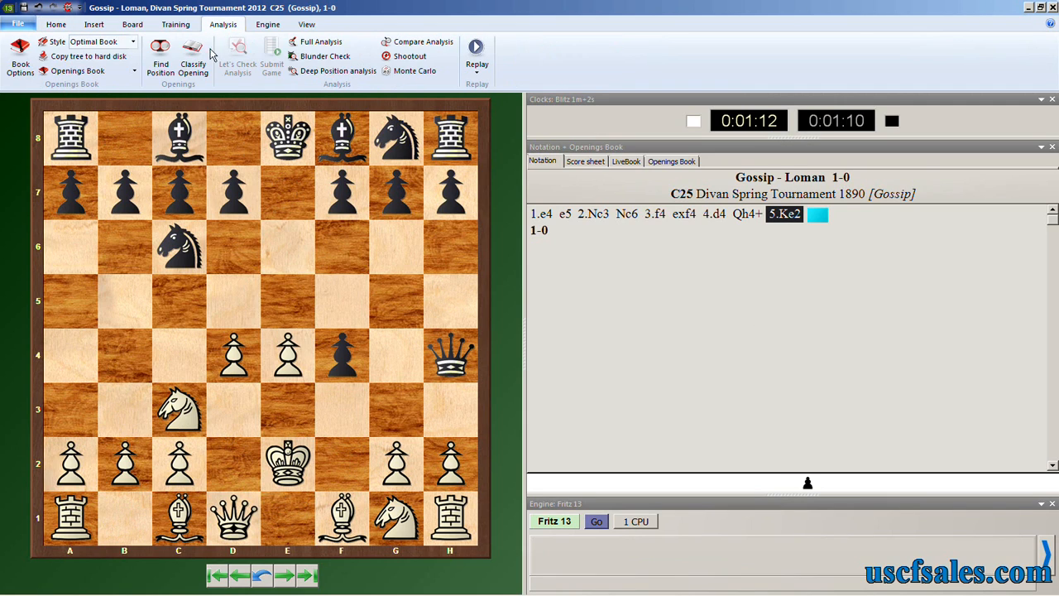
mouse_move(316, 77)
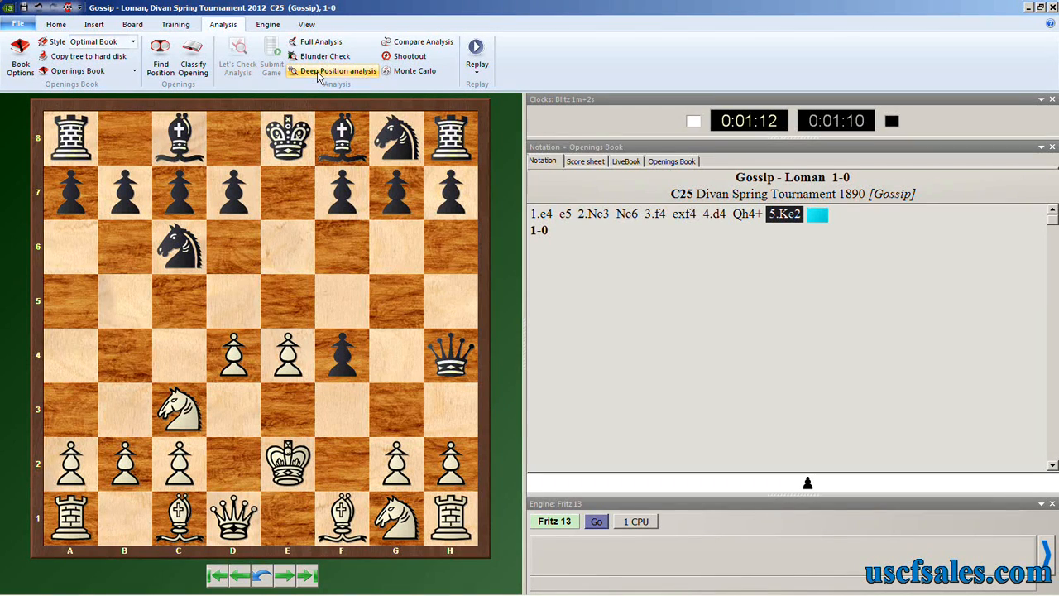
click(337, 70)
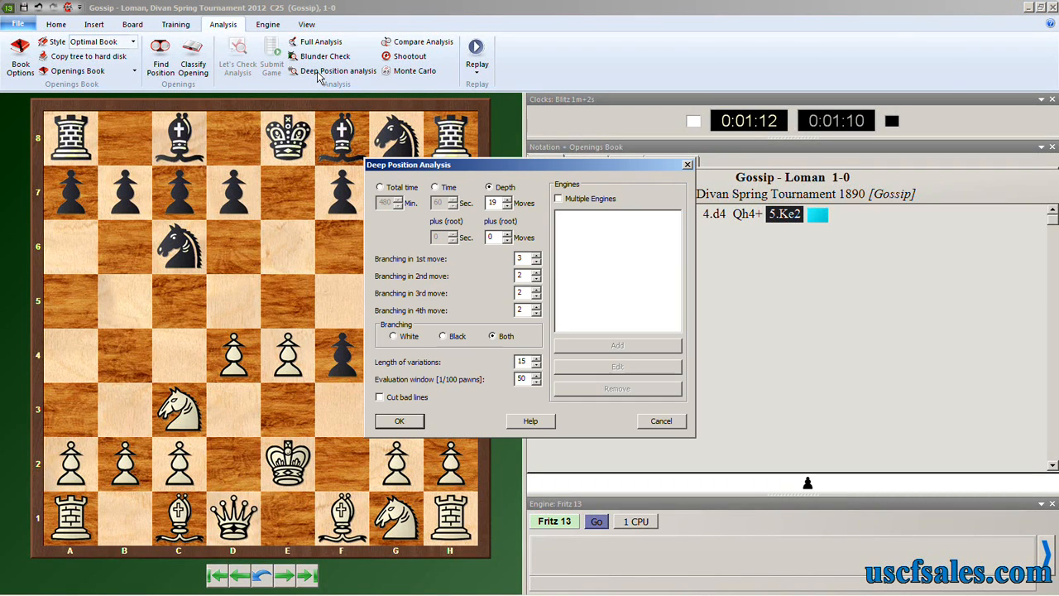
mouse_move(314, 82)
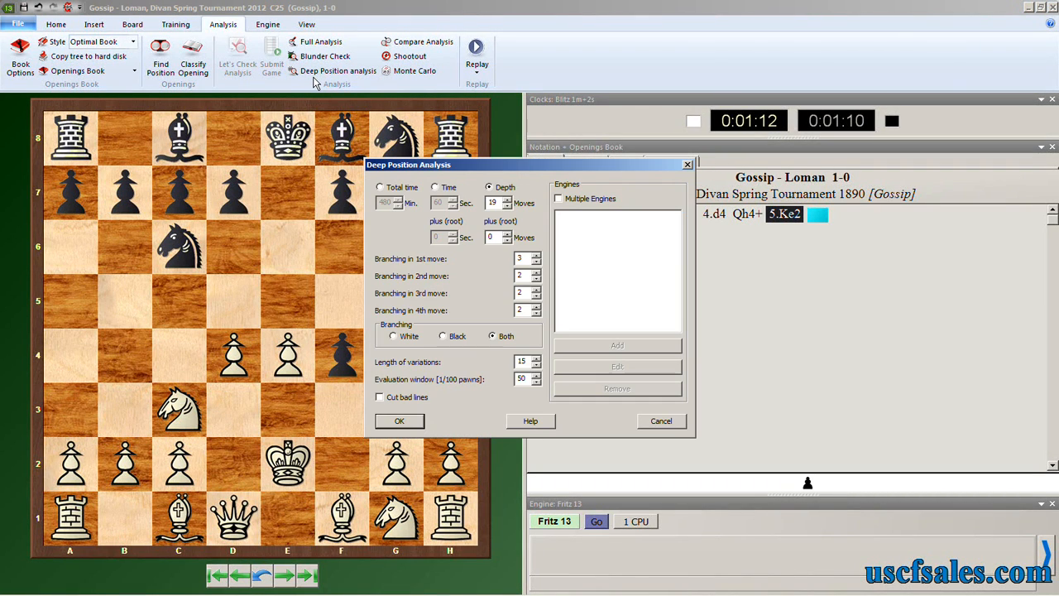
mouse_move(364, 108)
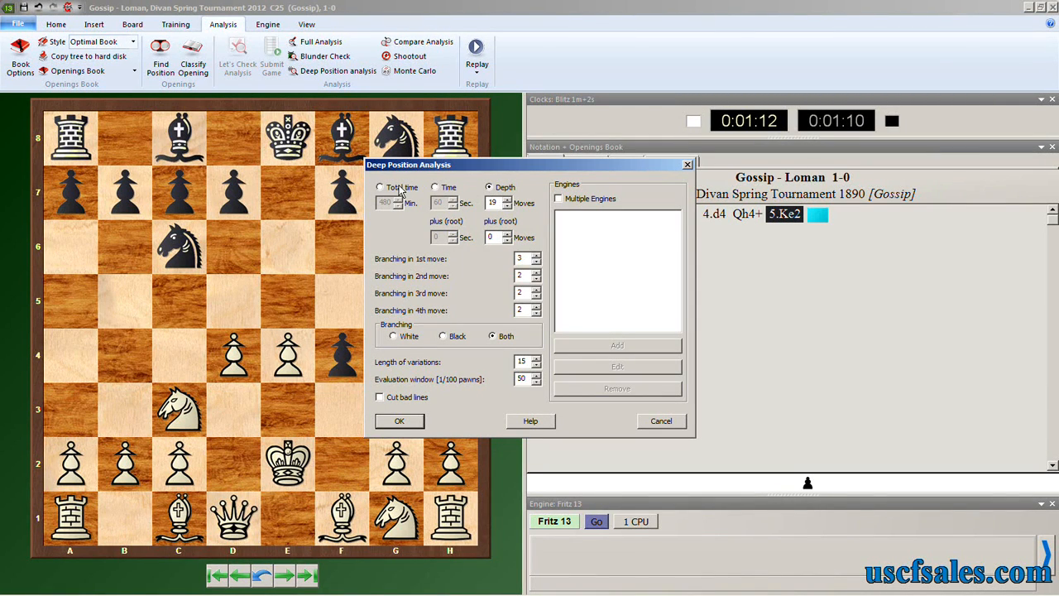
click(379, 187)
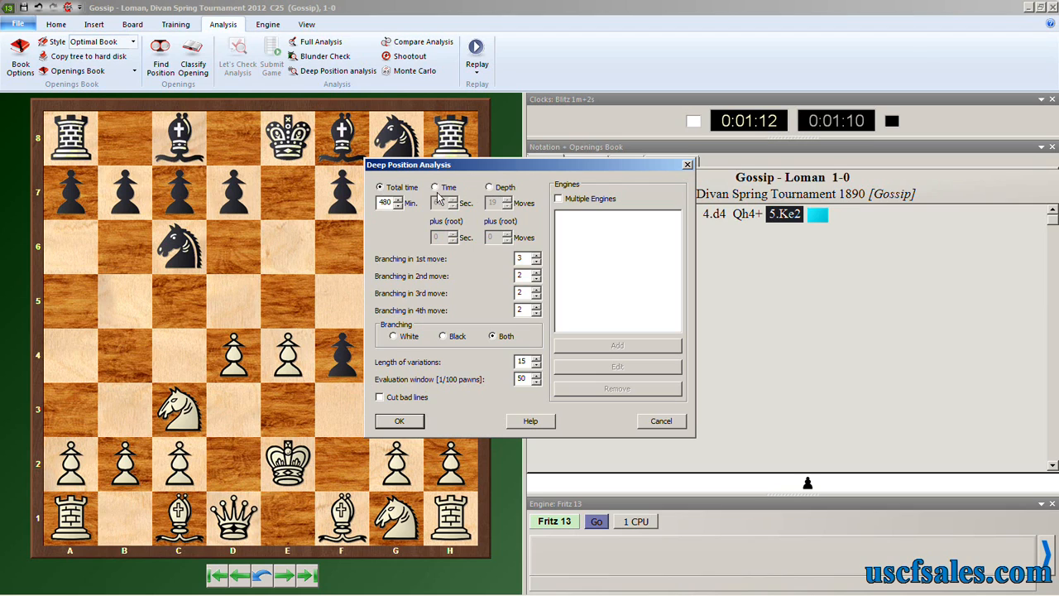
click(483, 187)
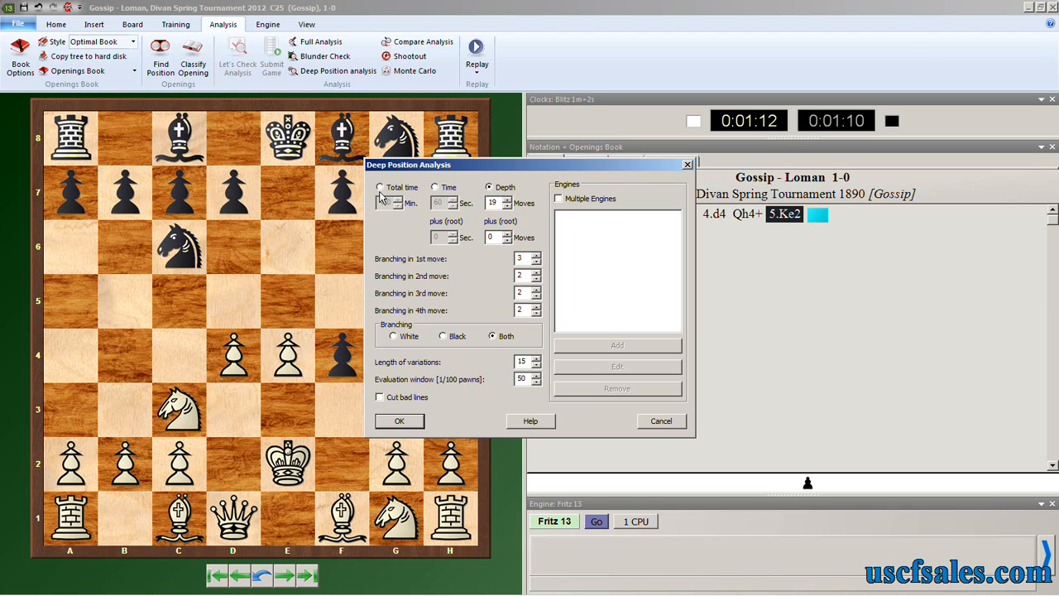
click(380, 187)
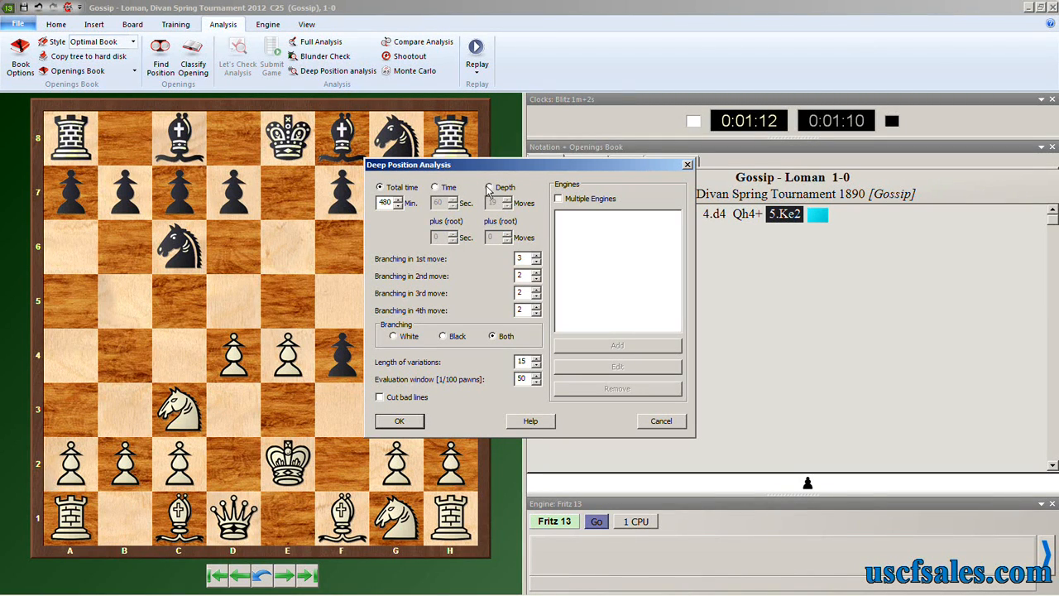
click(488, 187)
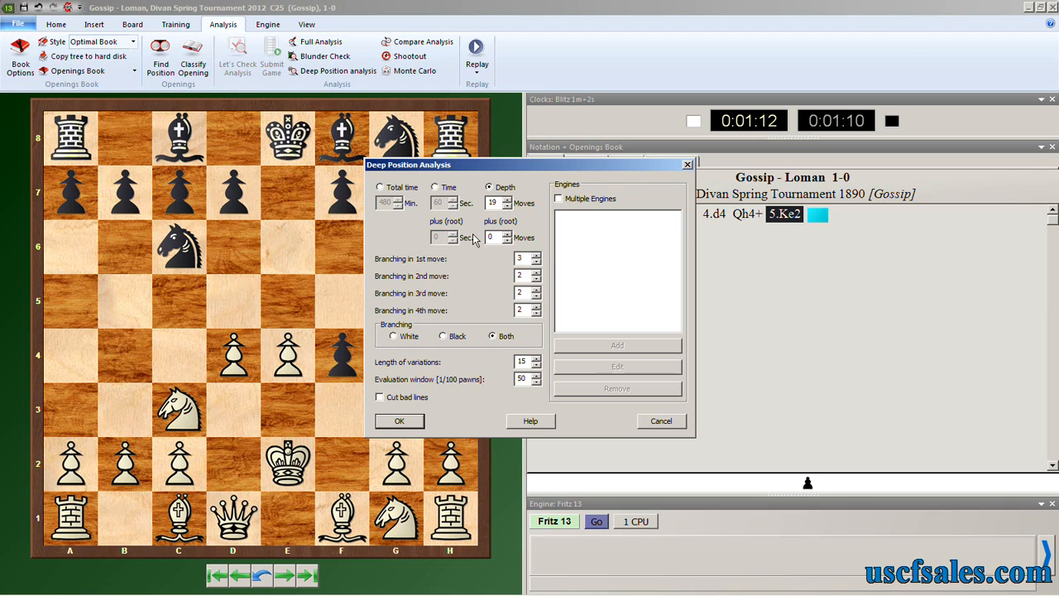
mouse_move(468, 249)
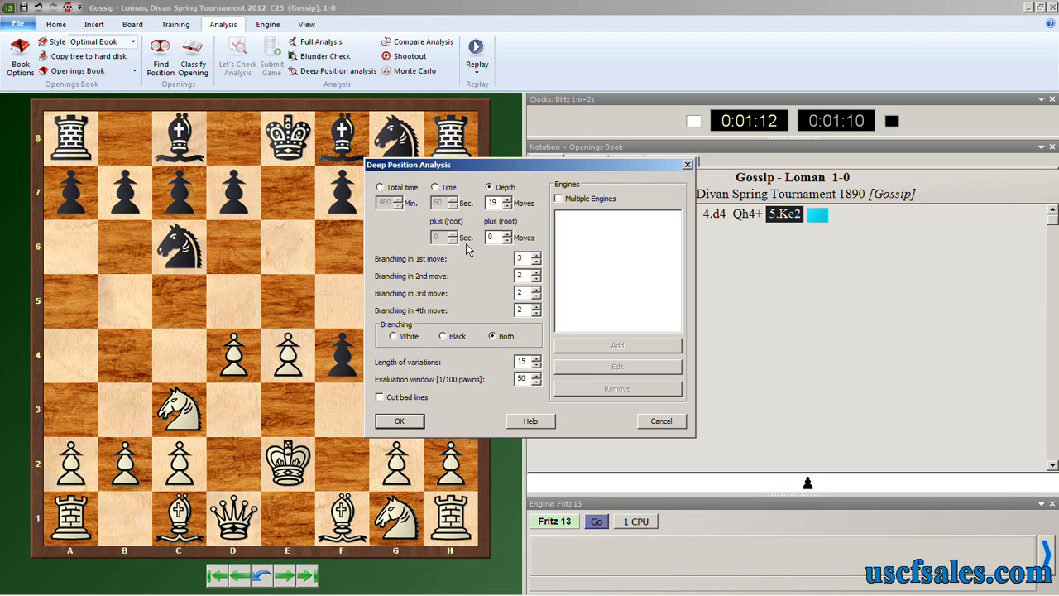
mouse_move(693, 248)
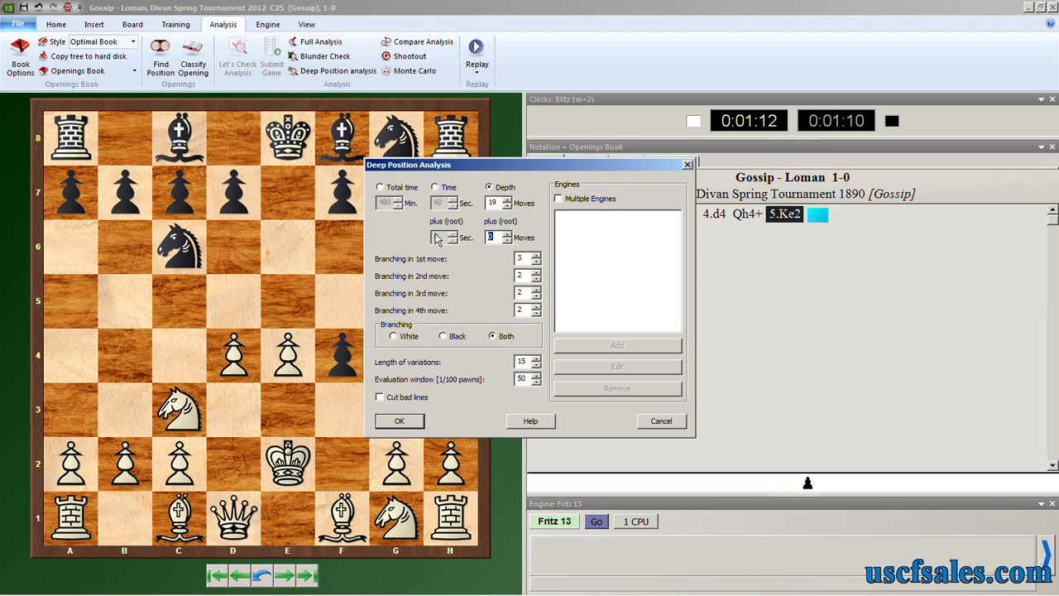
click(432, 187)
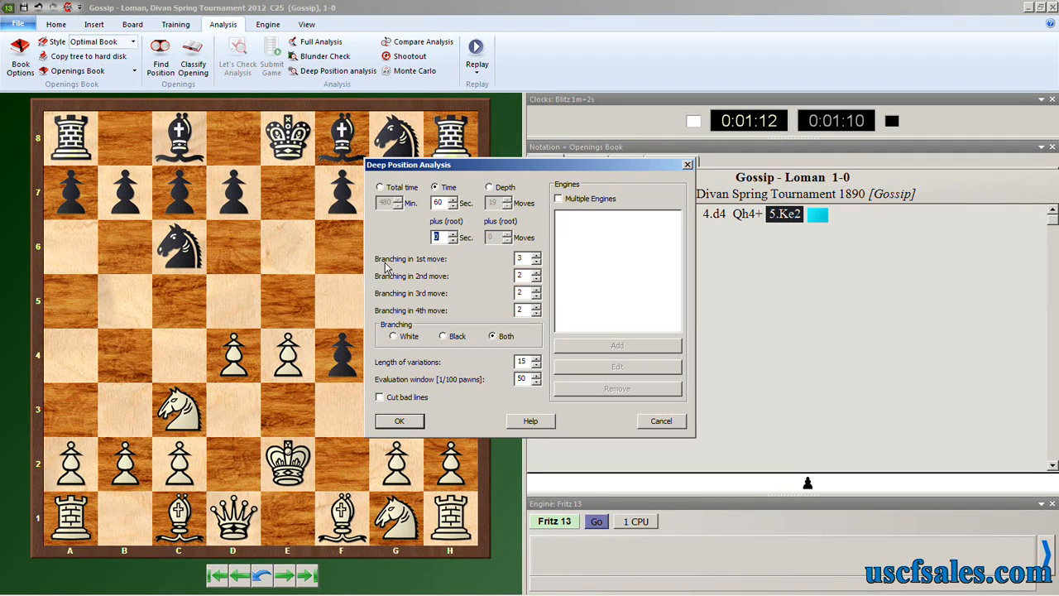
text(120)
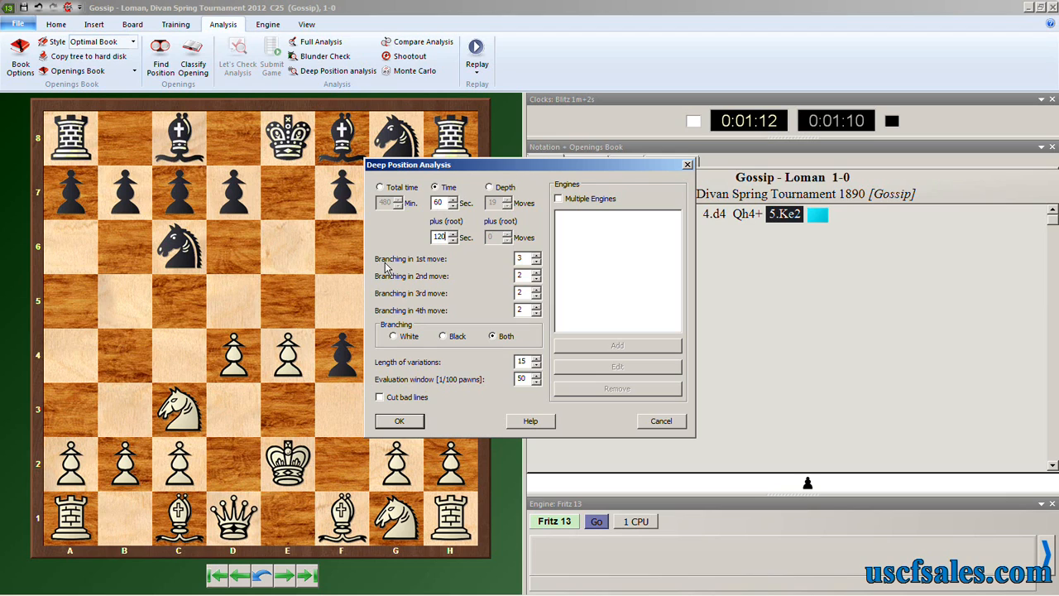
mouse_move(453, 223)
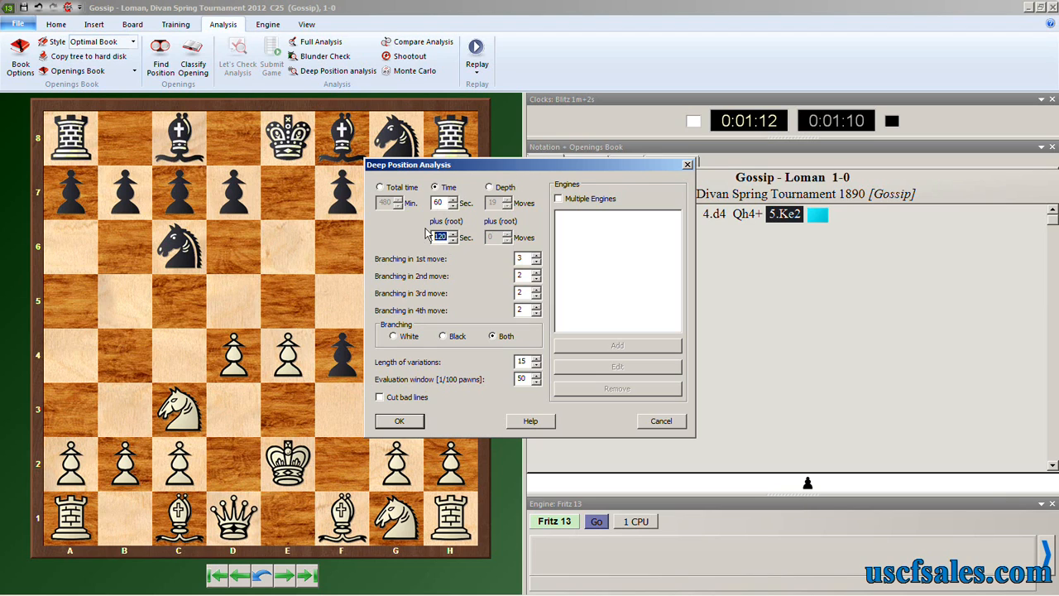
click(490, 187)
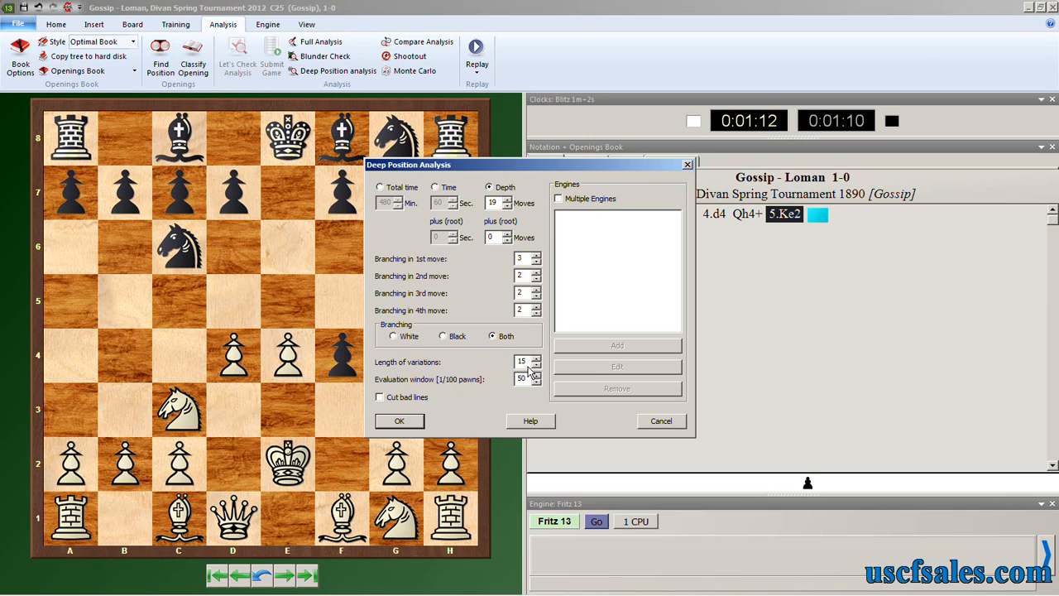
mouse_move(469, 382)
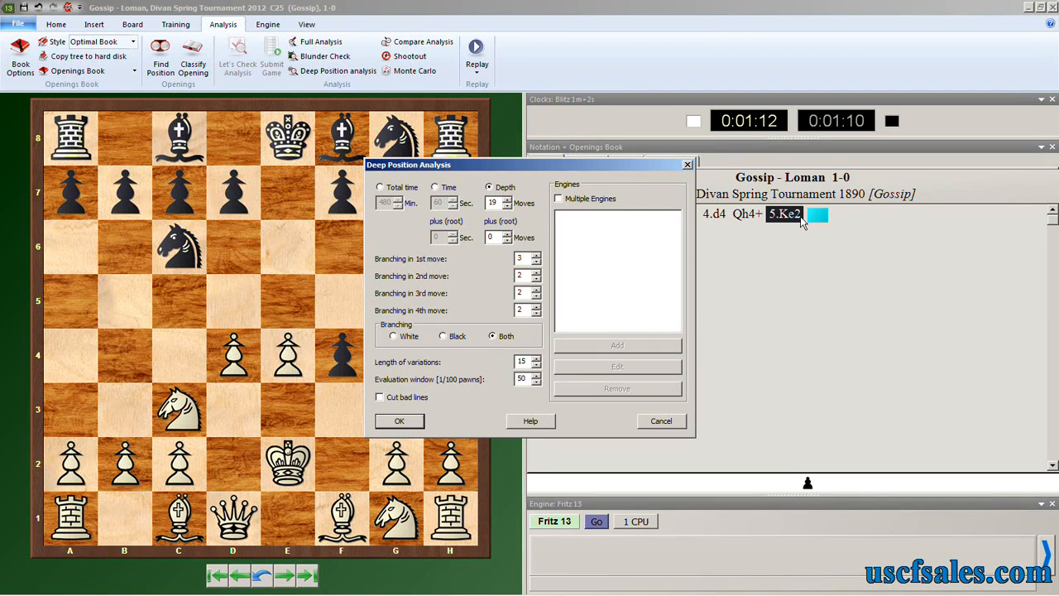
Try Black-only and White-only branching, then settle on branching for Both sides
click(444, 336)
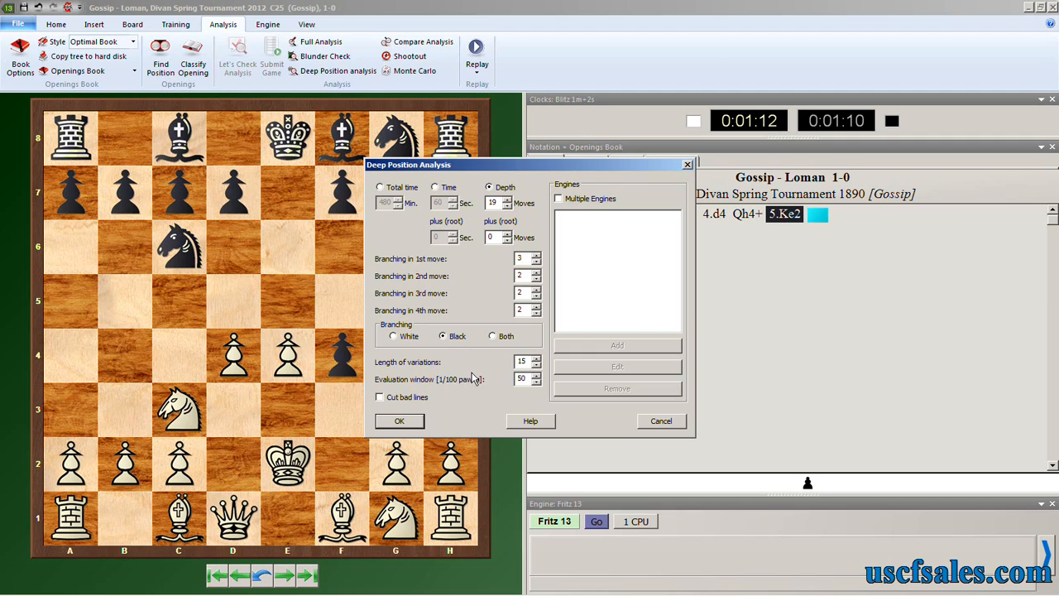
mouse_move(473, 375)
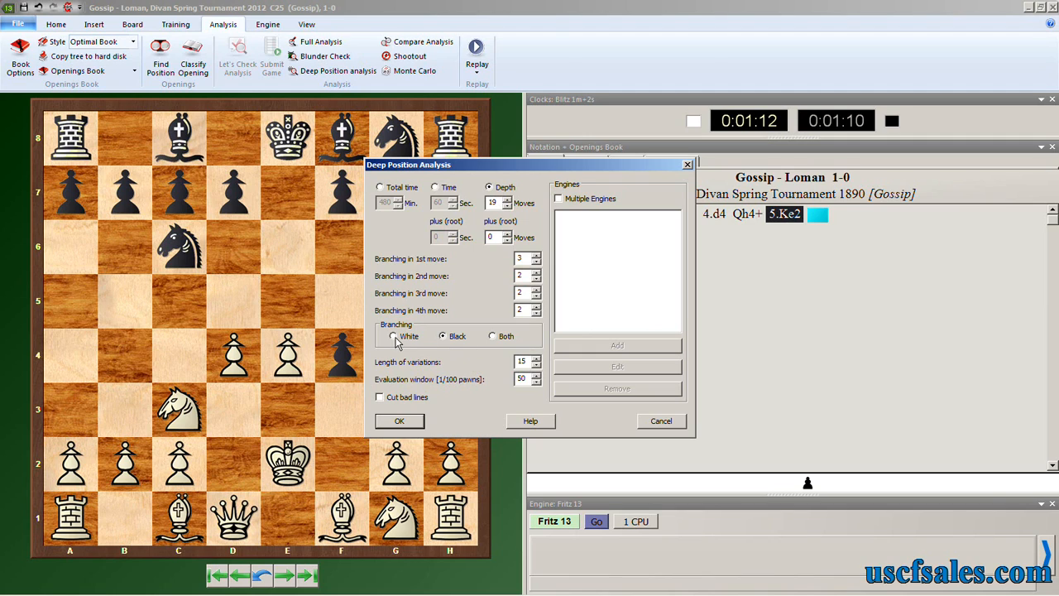
click(393, 336)
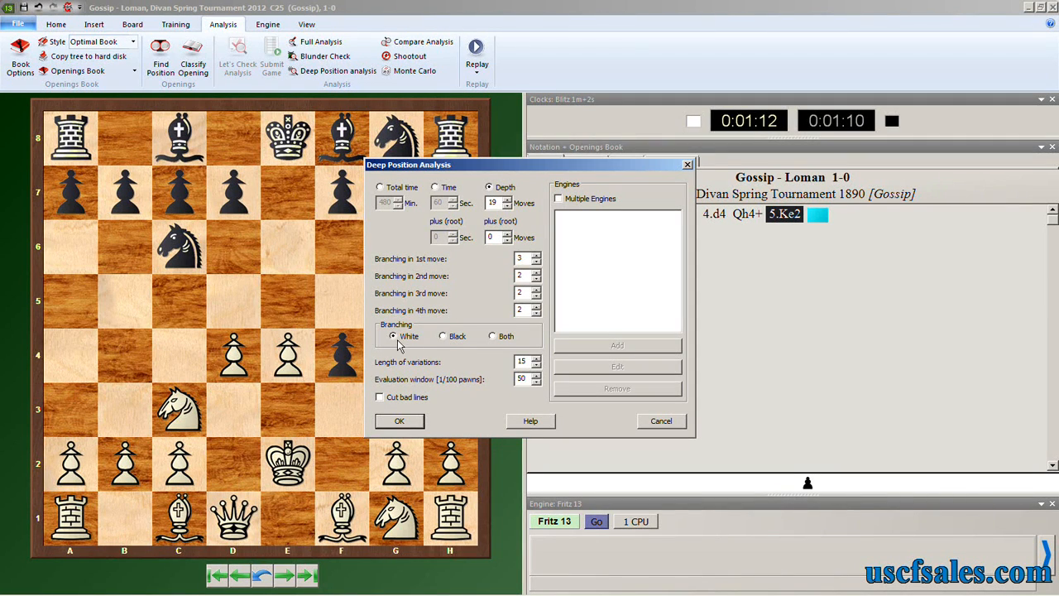
mouse_move(442, 339)
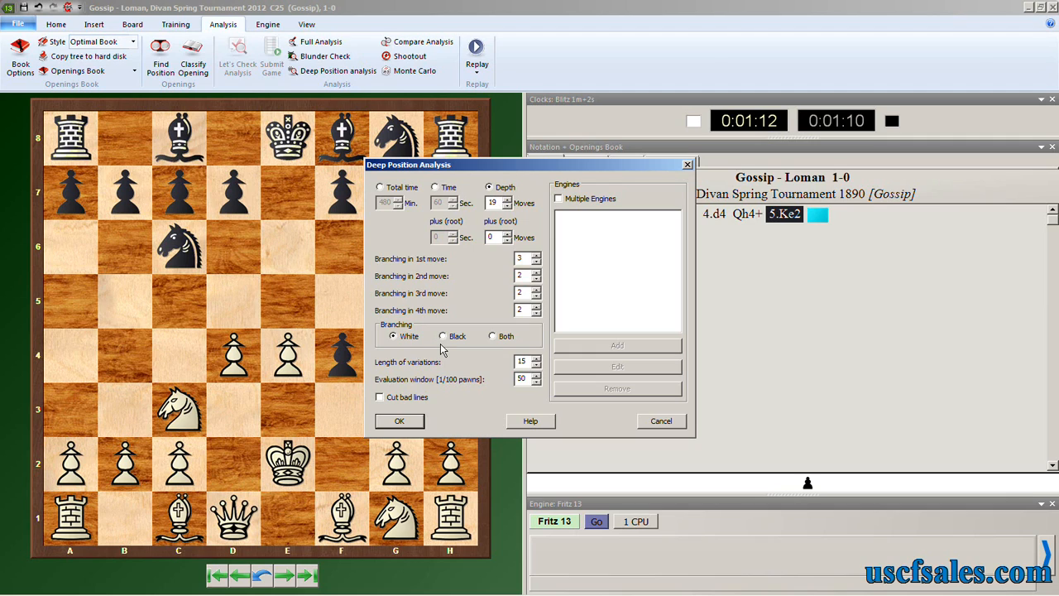
click(492, 336)
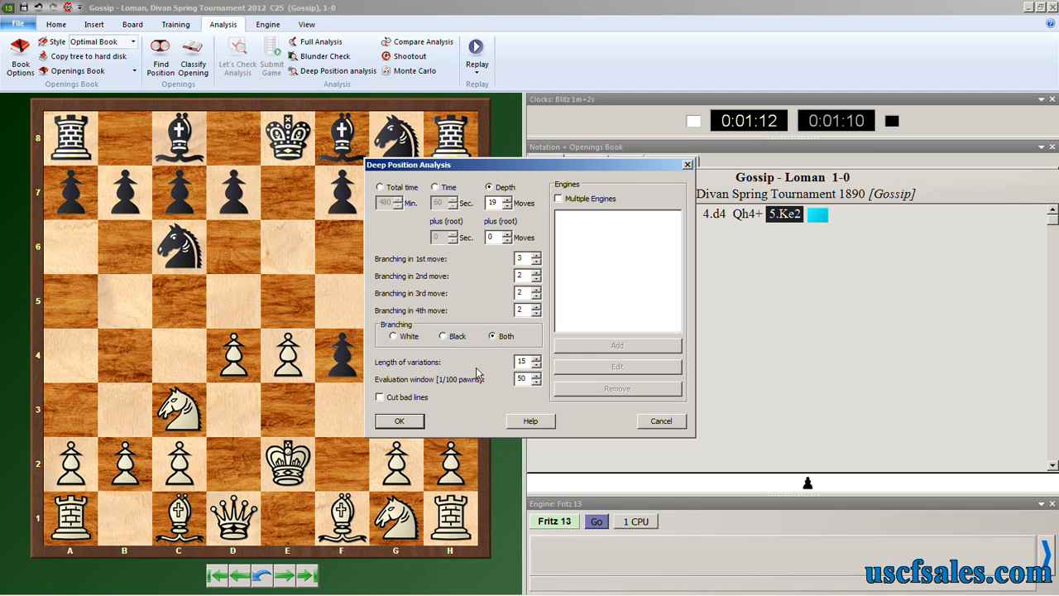
mouse_move(474, 360)
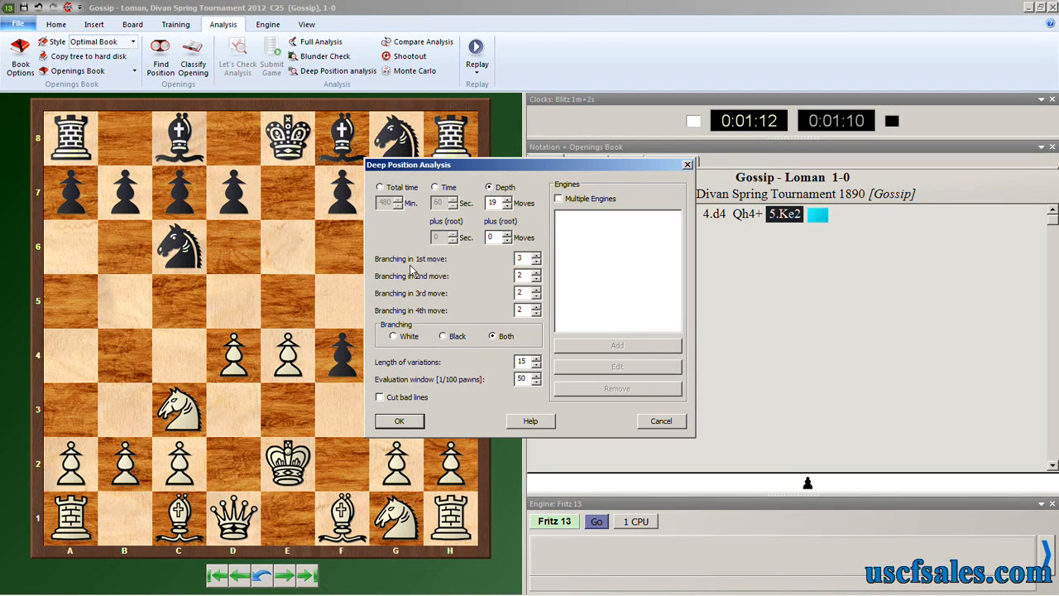
mouse_move(523, 265)
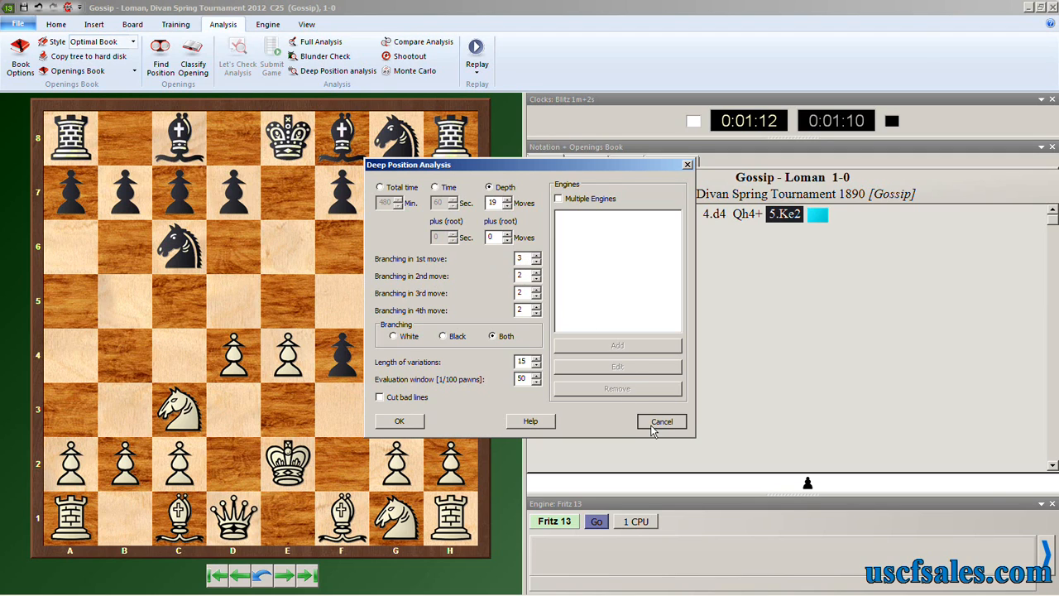
Cancel the Deep Position Analysis dialog without starting a new analysis
click(660, 421)
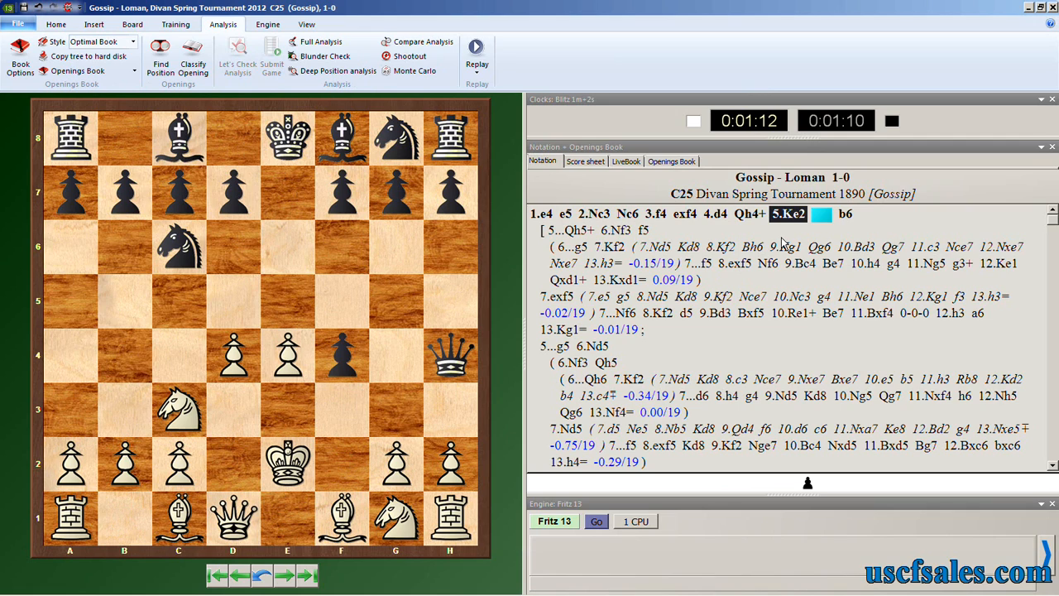
mouse_move(851, 217)
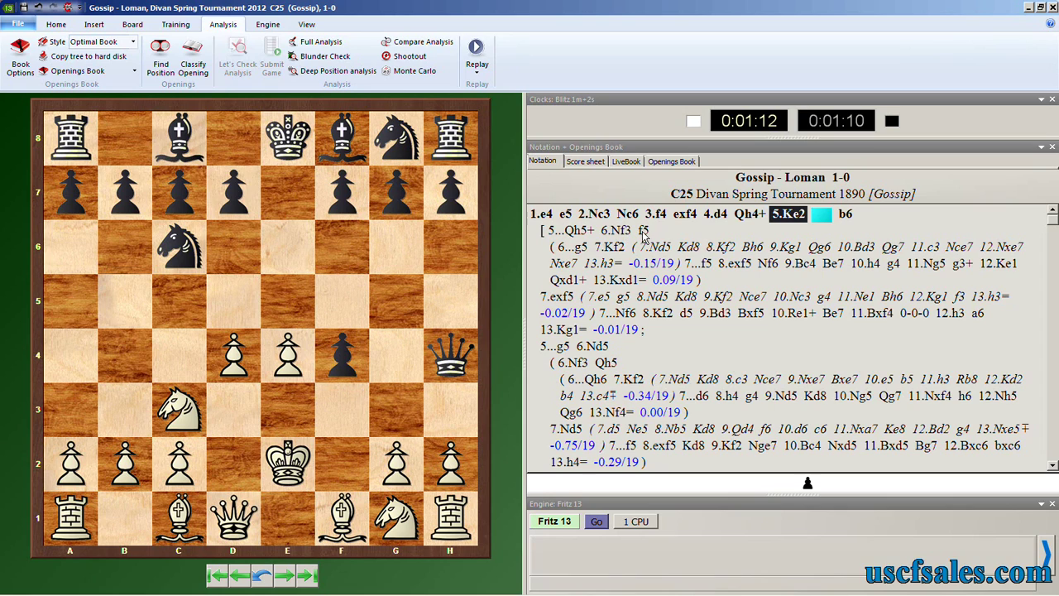
mouse_move(651, 352)
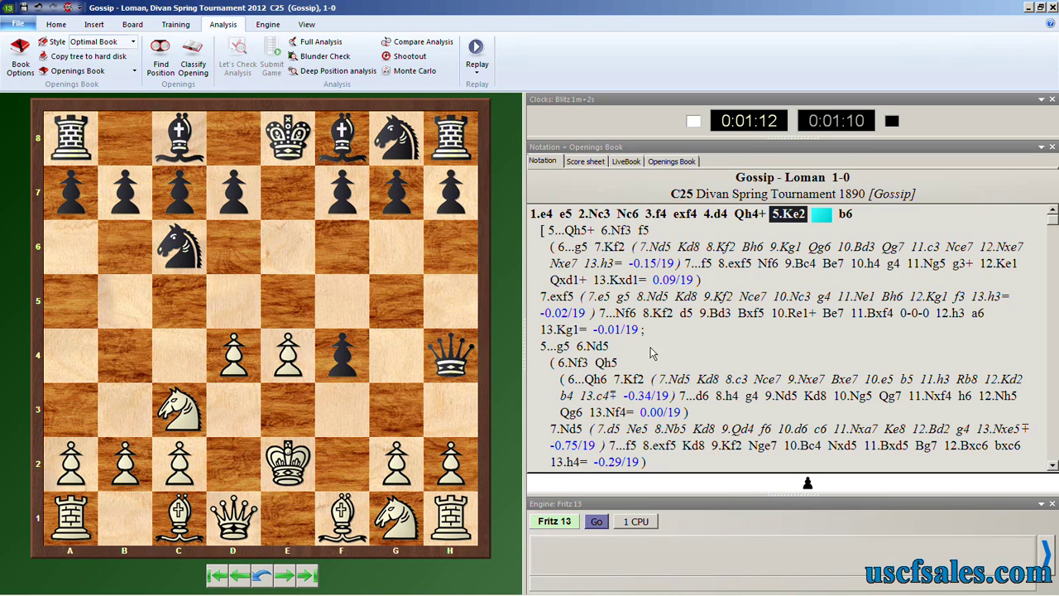
mouse_move(584, 393)
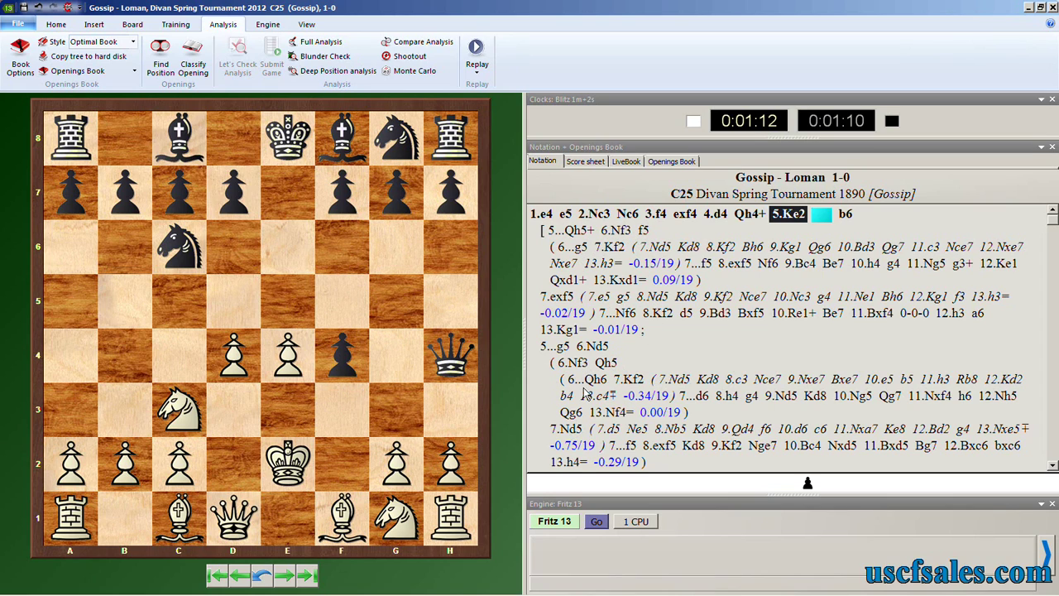
mouse_move(1049, 430)
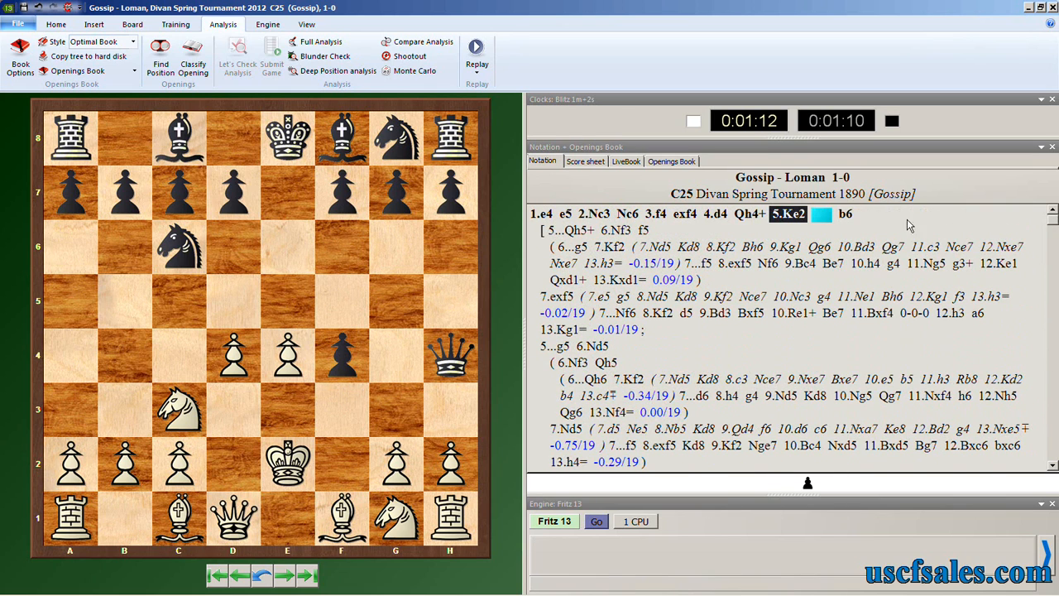
mouse_move(609, 247)
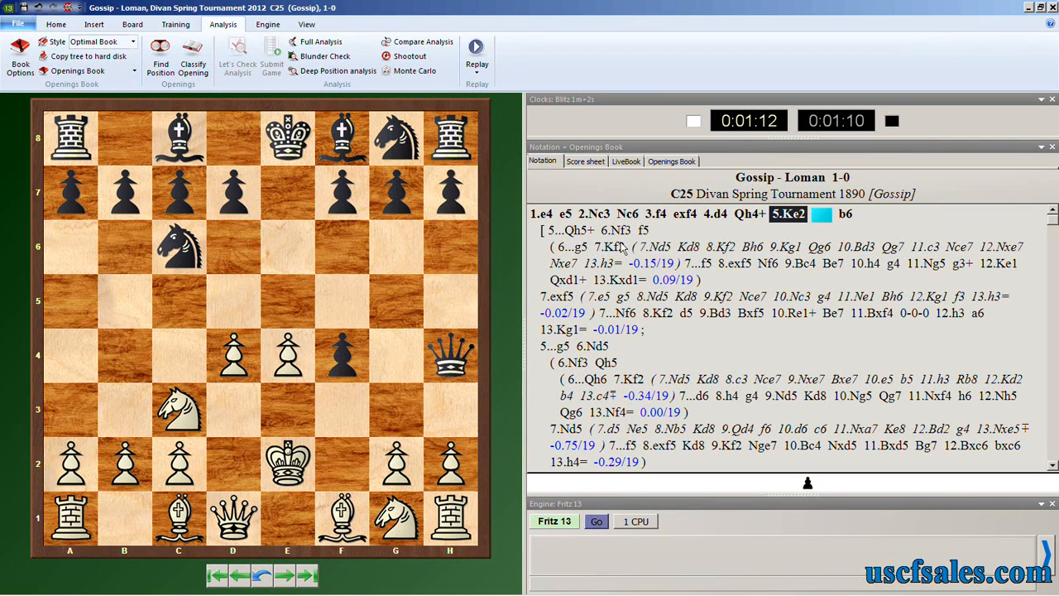
mouse_move(673, 347)
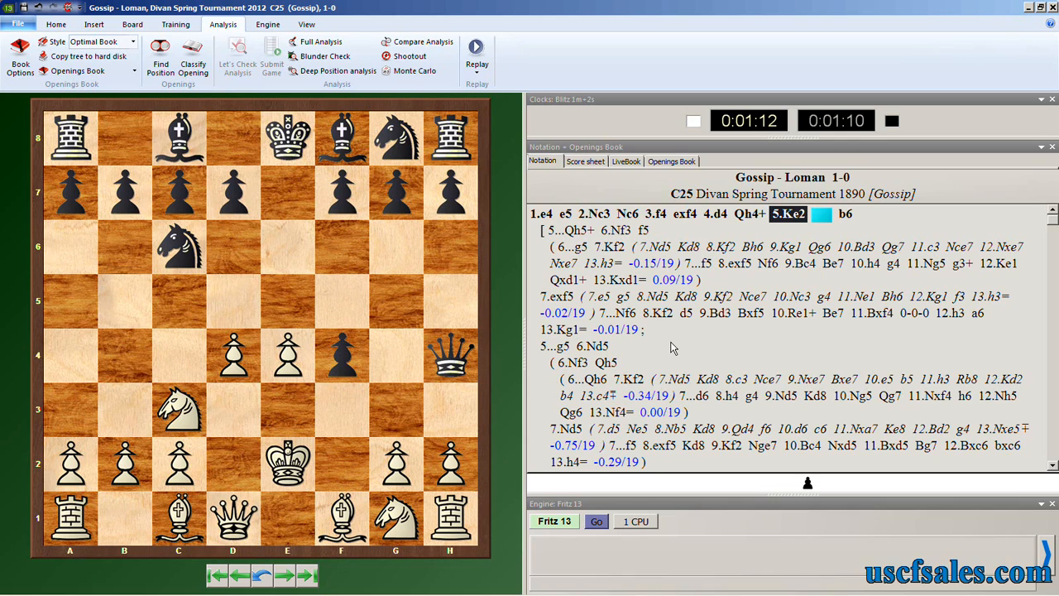
mouse_move(356, 99)
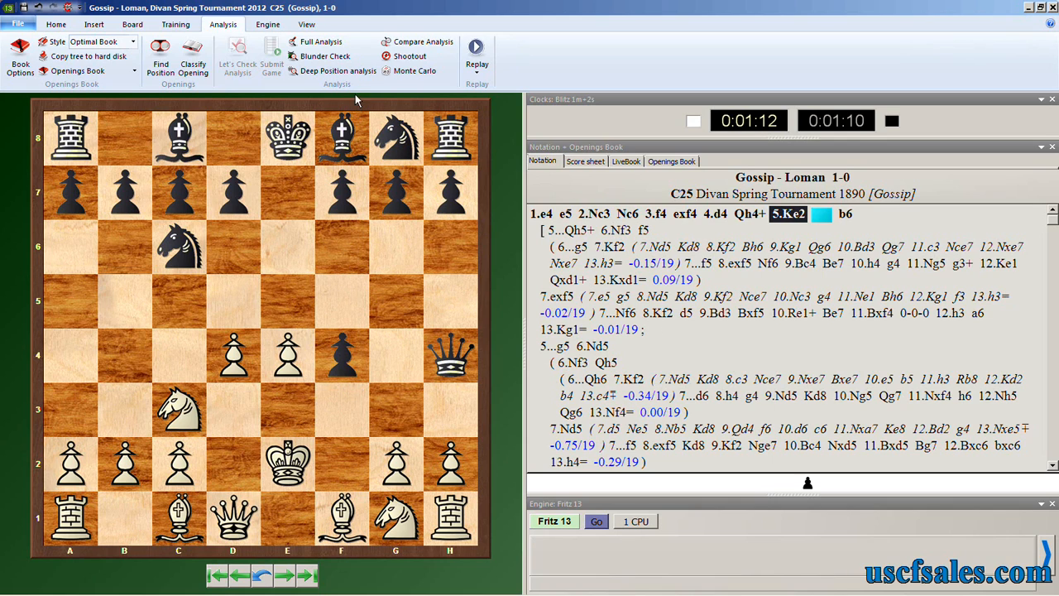
Reopen Deep Position Analysis to review branching values at 19-move depth, both sides
click(336, 71)
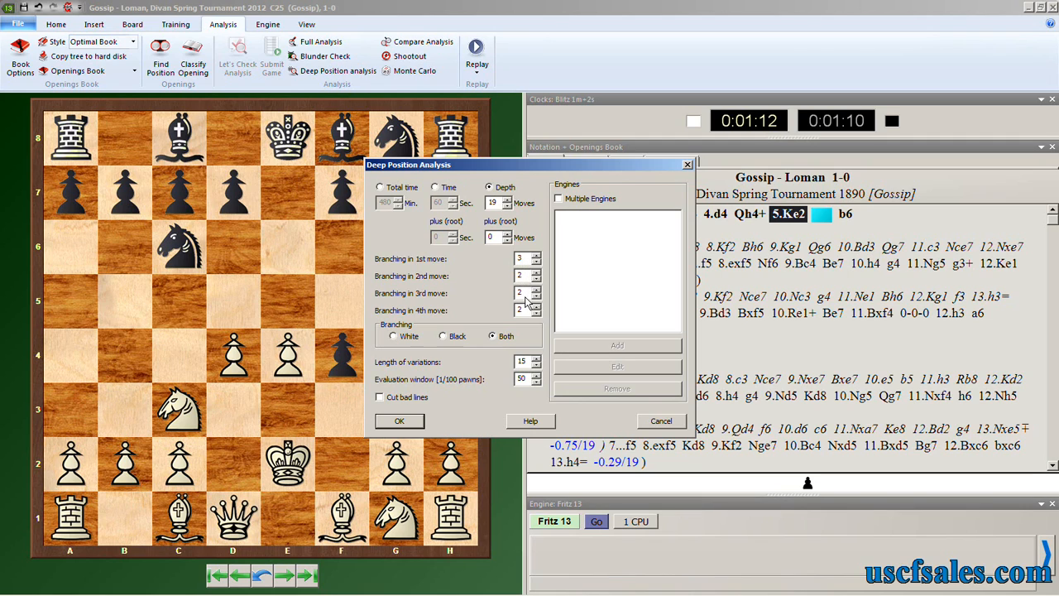
mouse_move(526, 320)
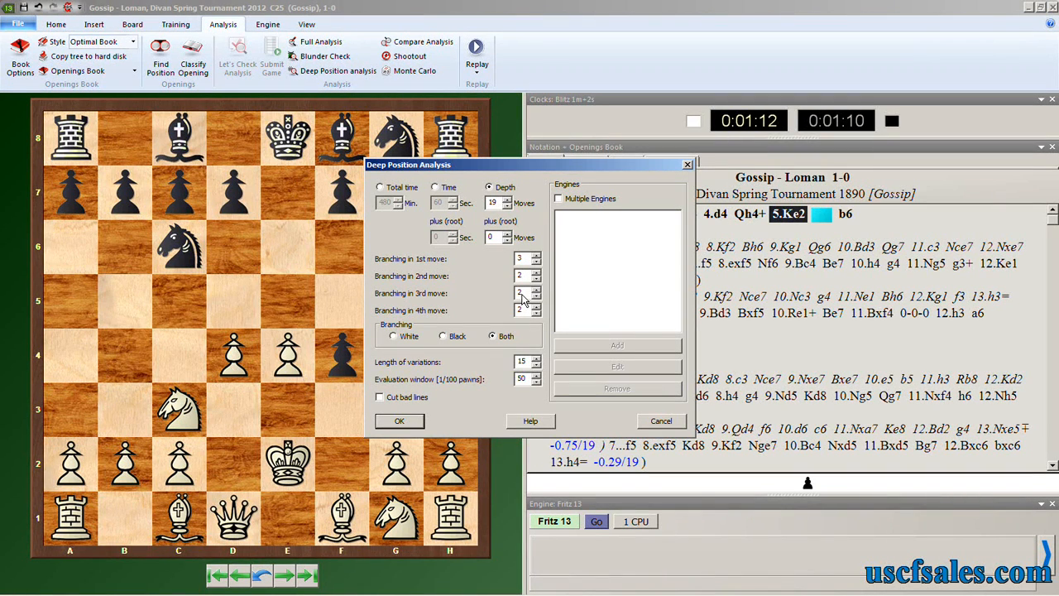
mouse_move(435, 263)
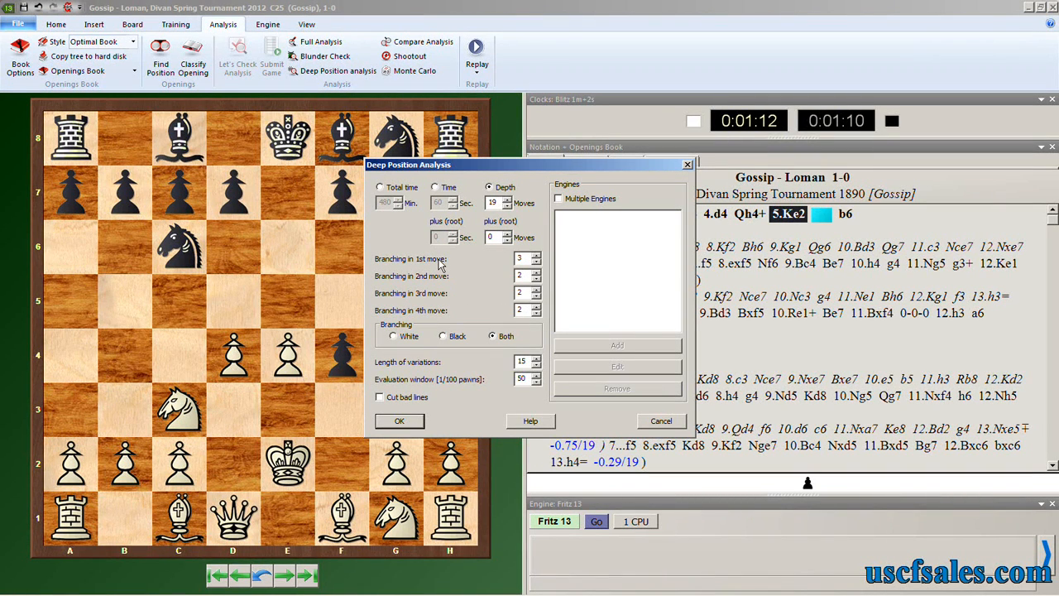
mouse_move(436, 293)
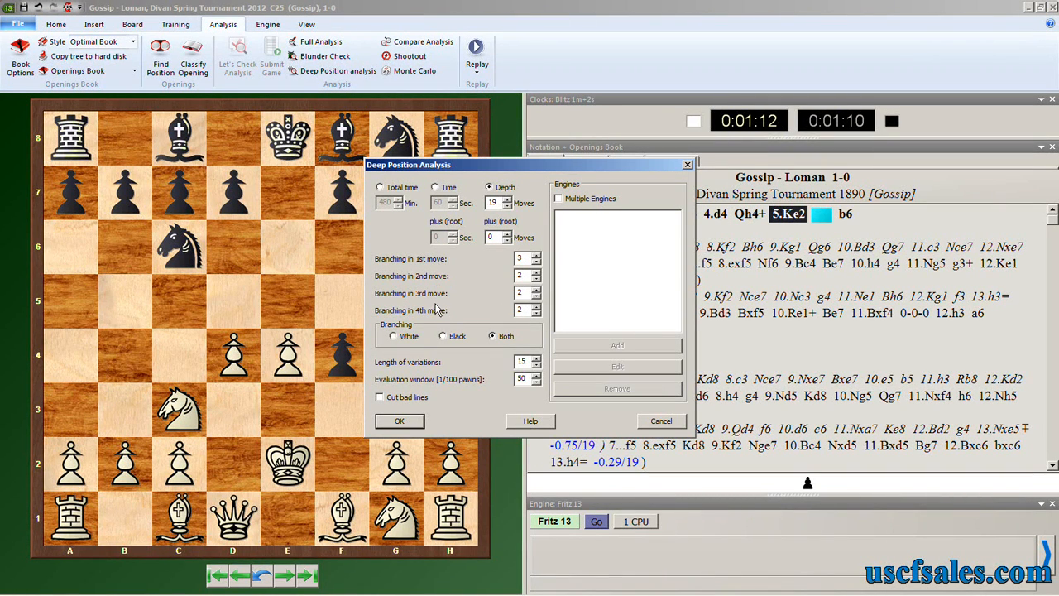
mouse_move(428, 363)
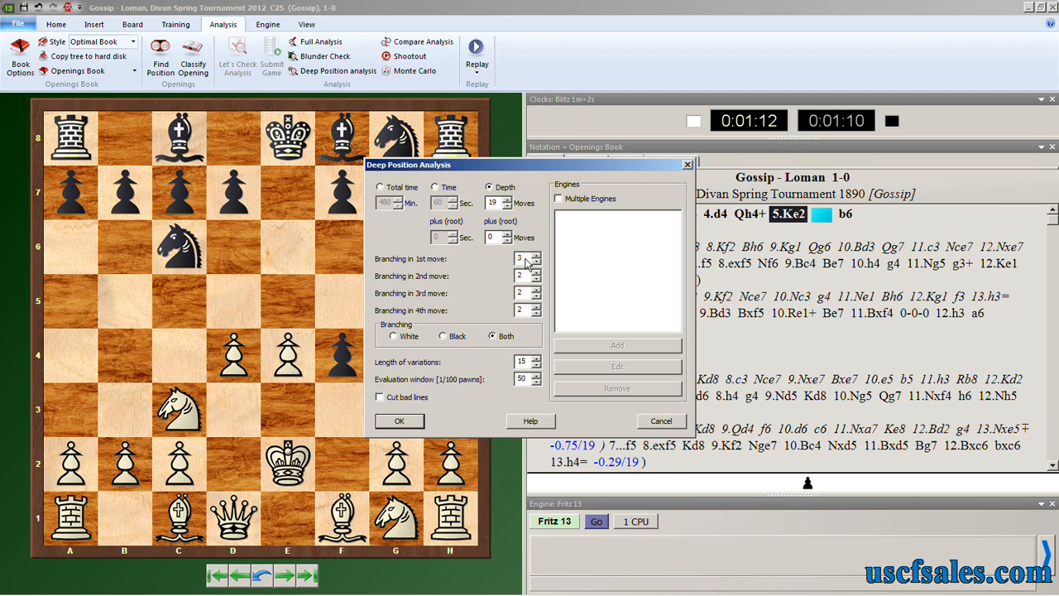
mouse_move(531, 265)
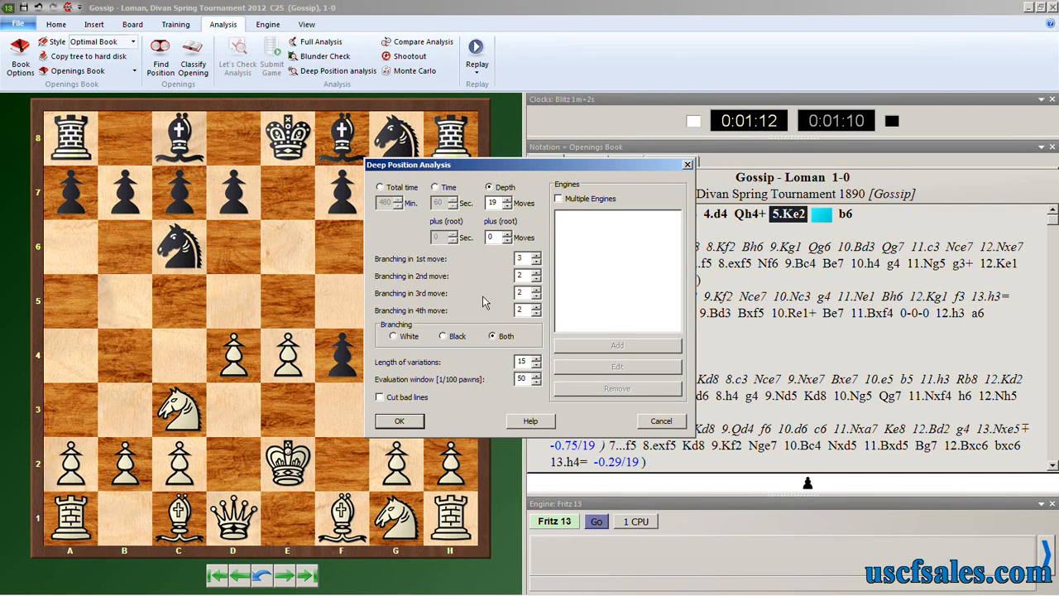
mouse_move(502, 396)
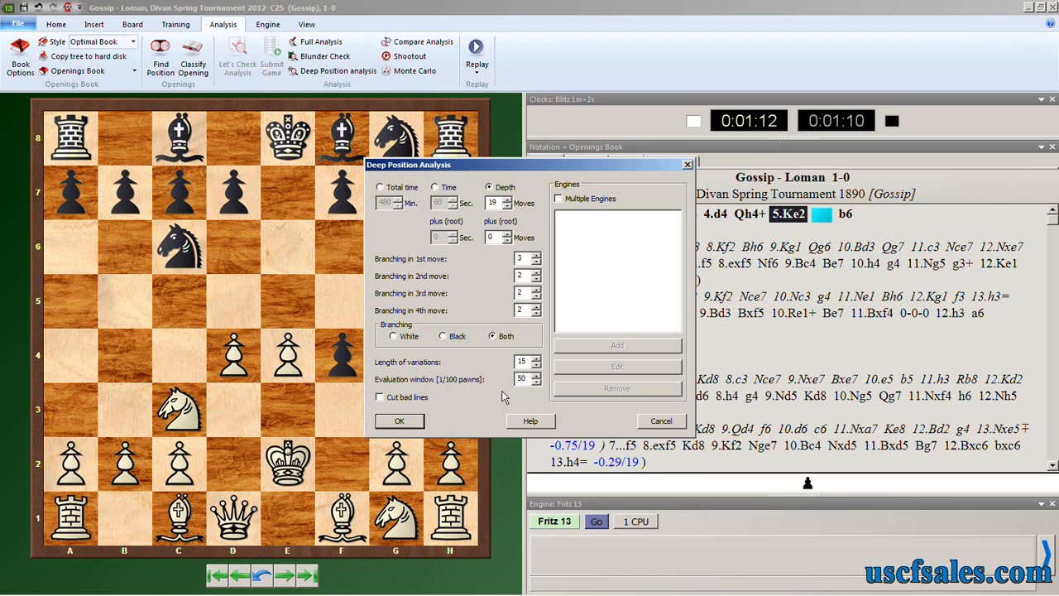
mouse_move(558, 412)
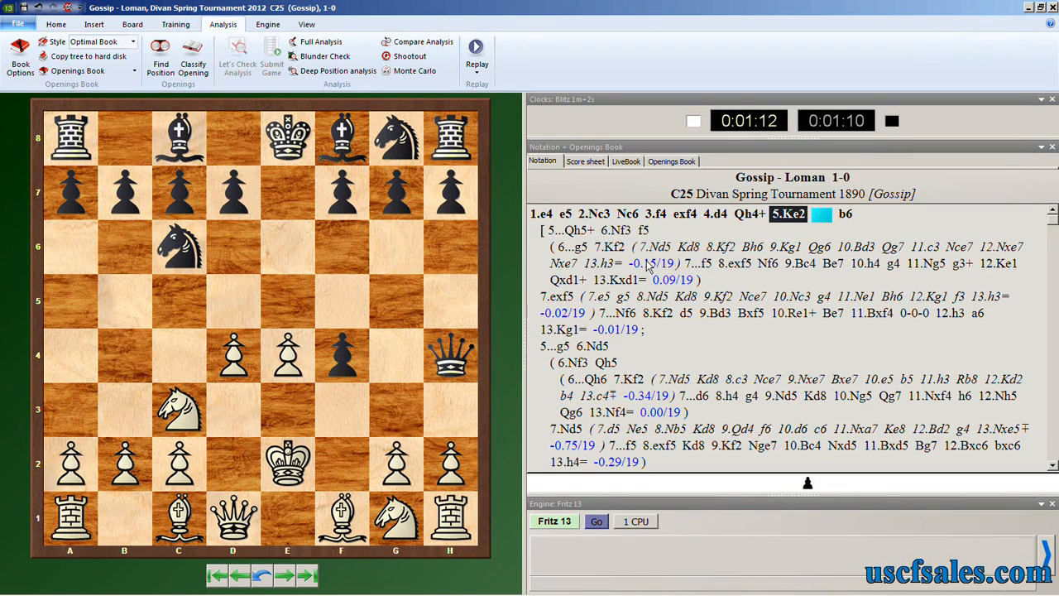
mouse_move(835, 230)
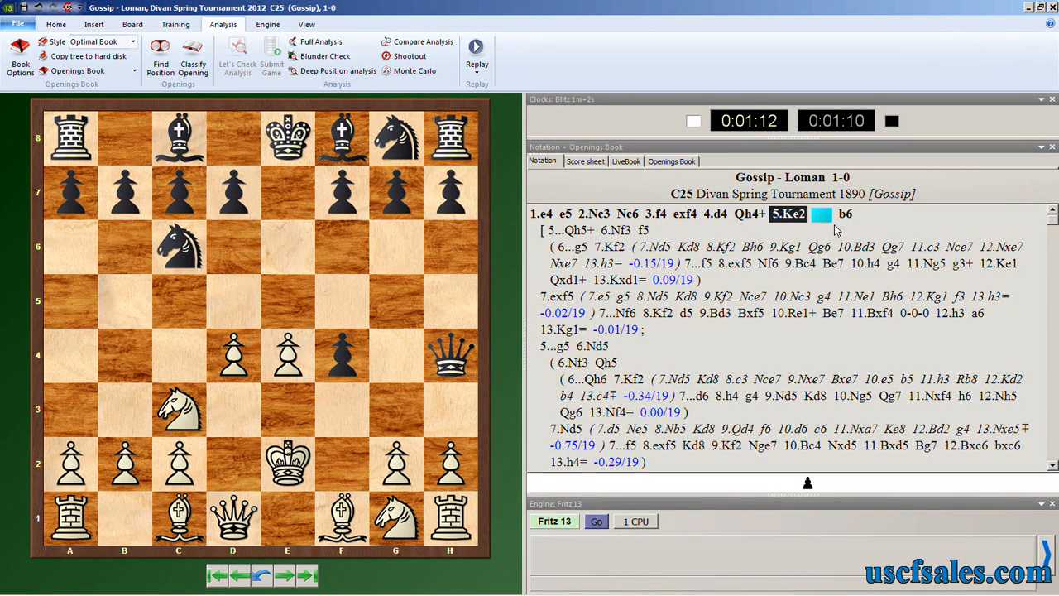
mouse_move(840, 221)
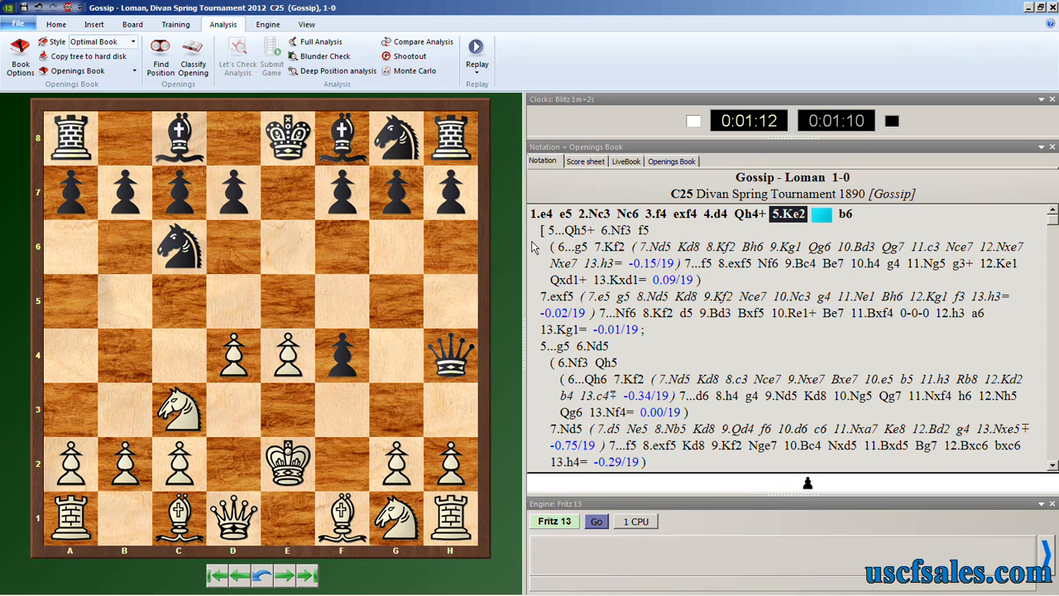
mouse_move(858, 230)
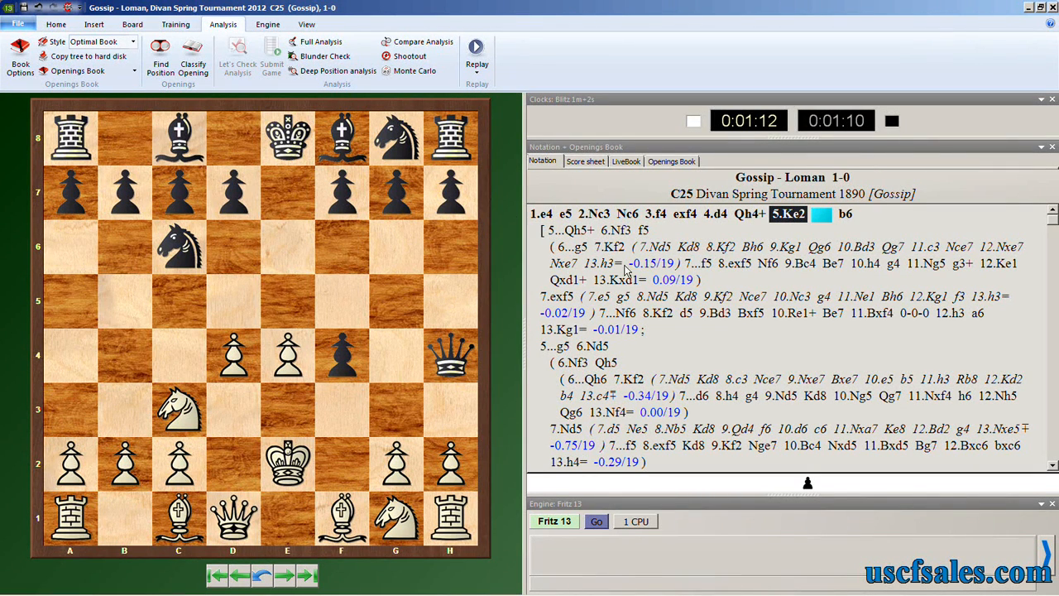
Reopen Deep Position Analysis to check branching 3 then 2, length 15, evaluation window 50
click(334, 70)
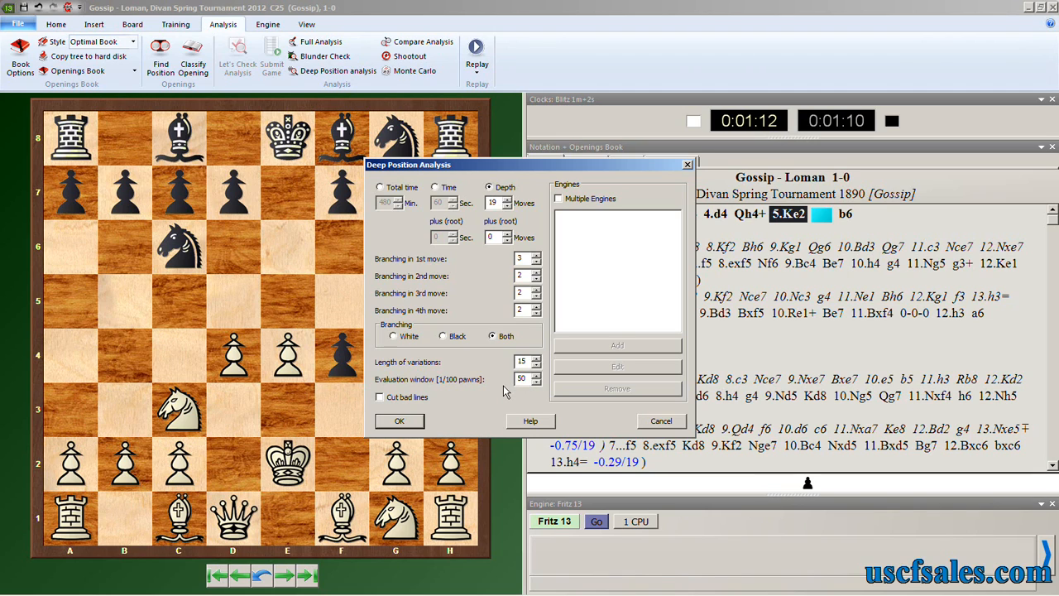
mouse_move(524, 383)
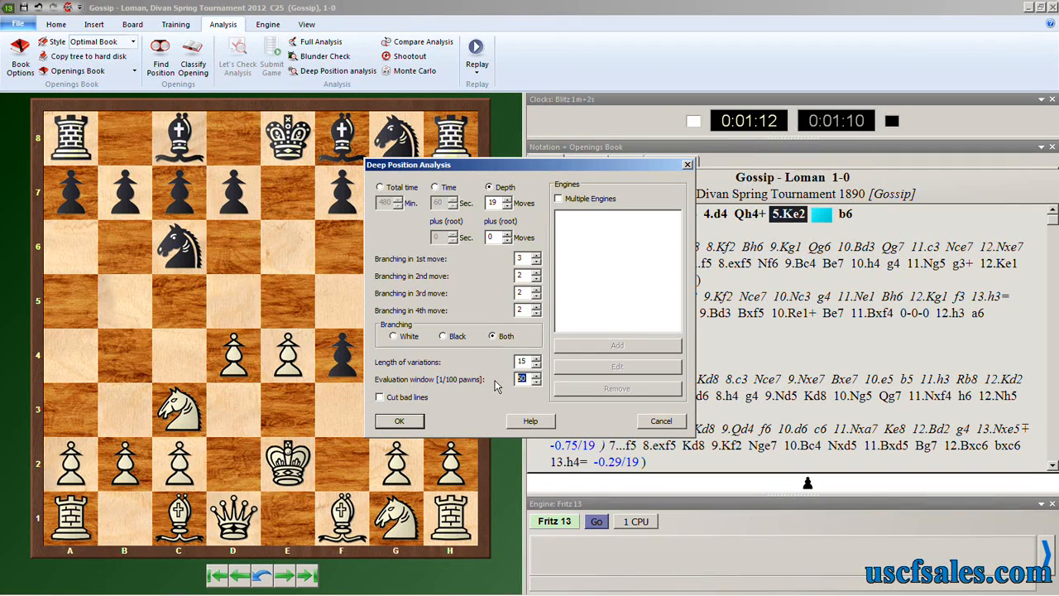
mouse_move(498, 383)
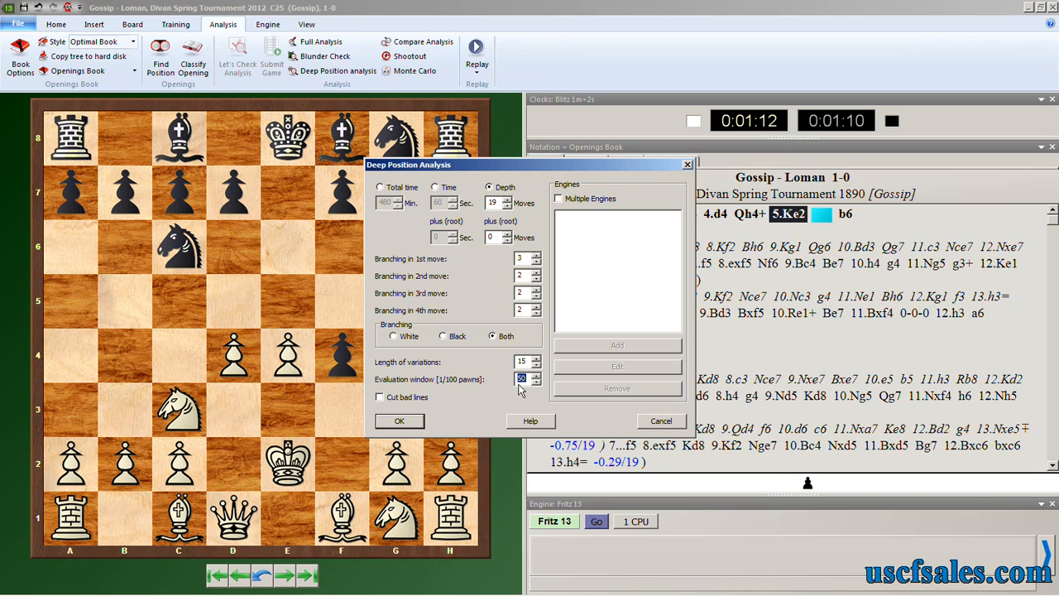
mouse_move(506, 385)
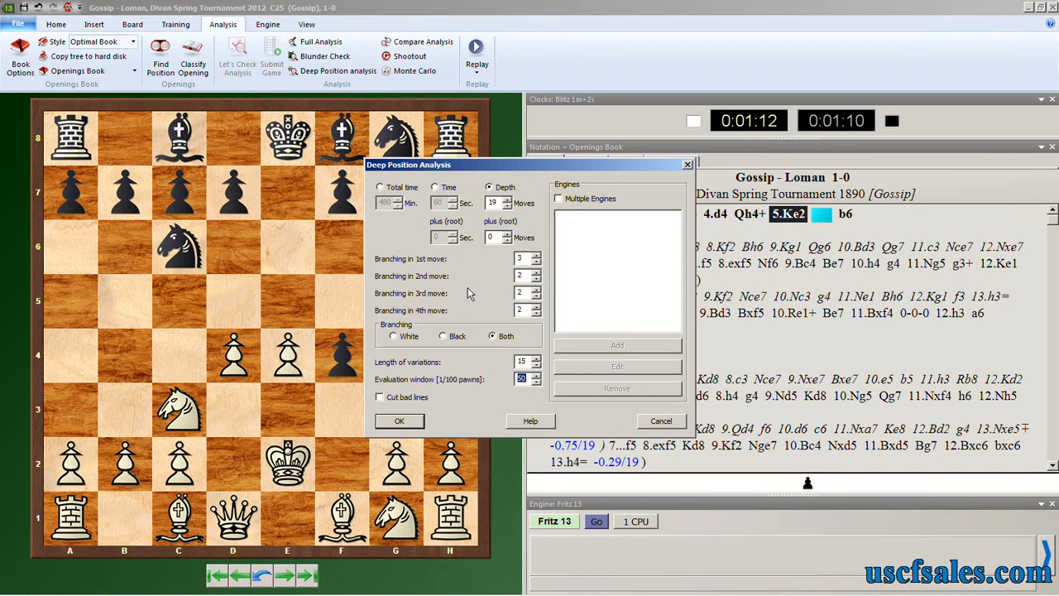
mouse_move(425, 312)
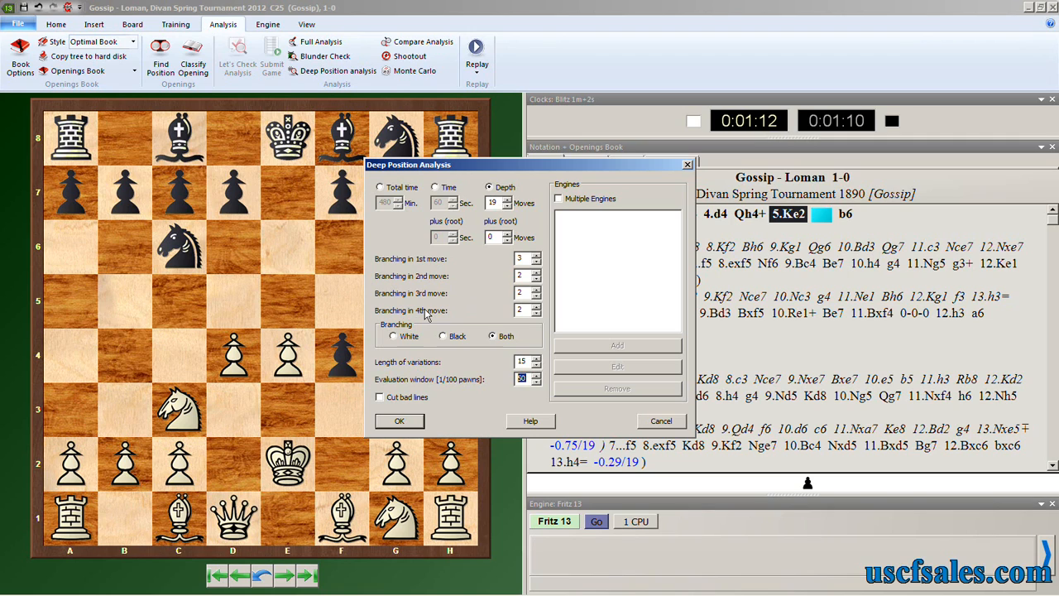
mouse_move(529, 420)
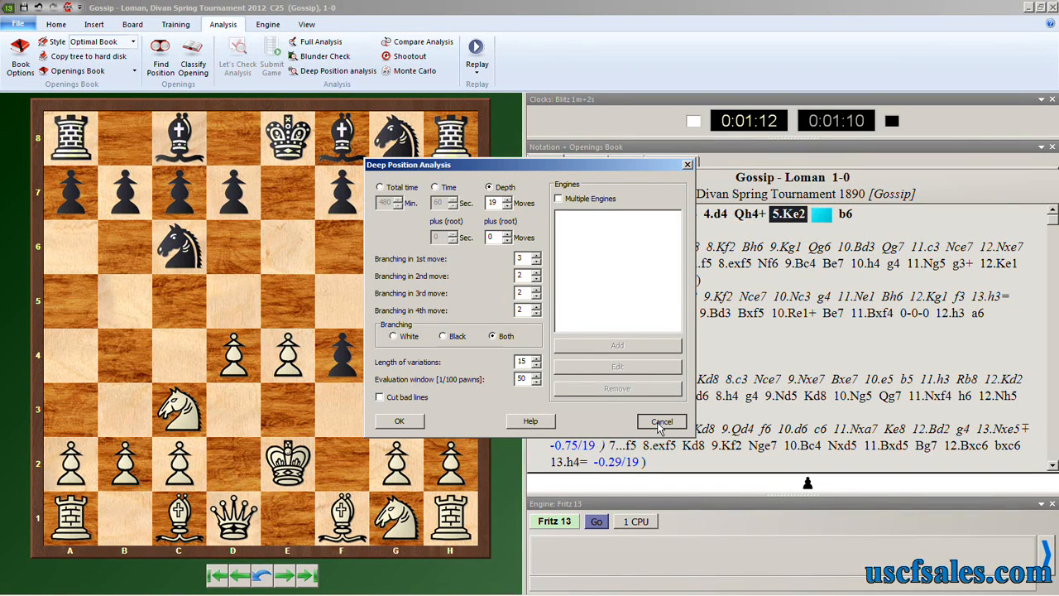
click(661, 421)
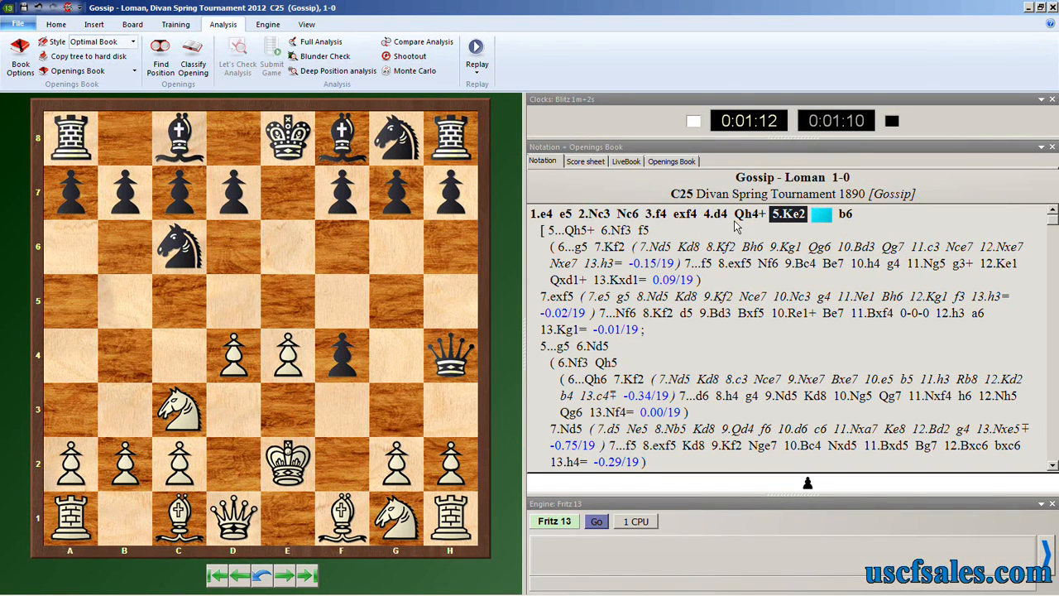
mouse_move(770, 224)
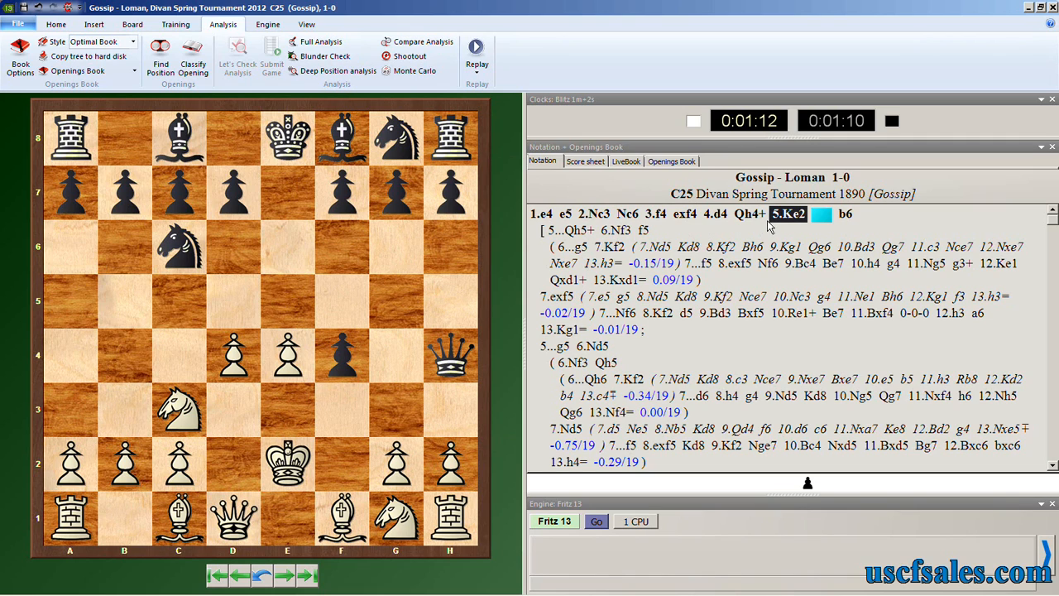
mouse_move(159, 59)
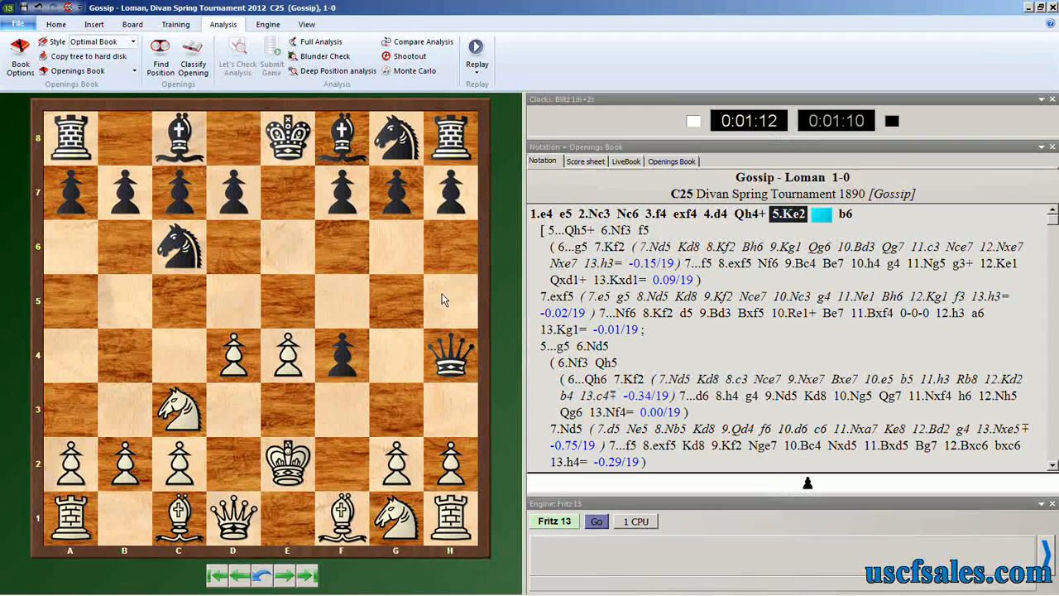
mouse_move(446, 282)
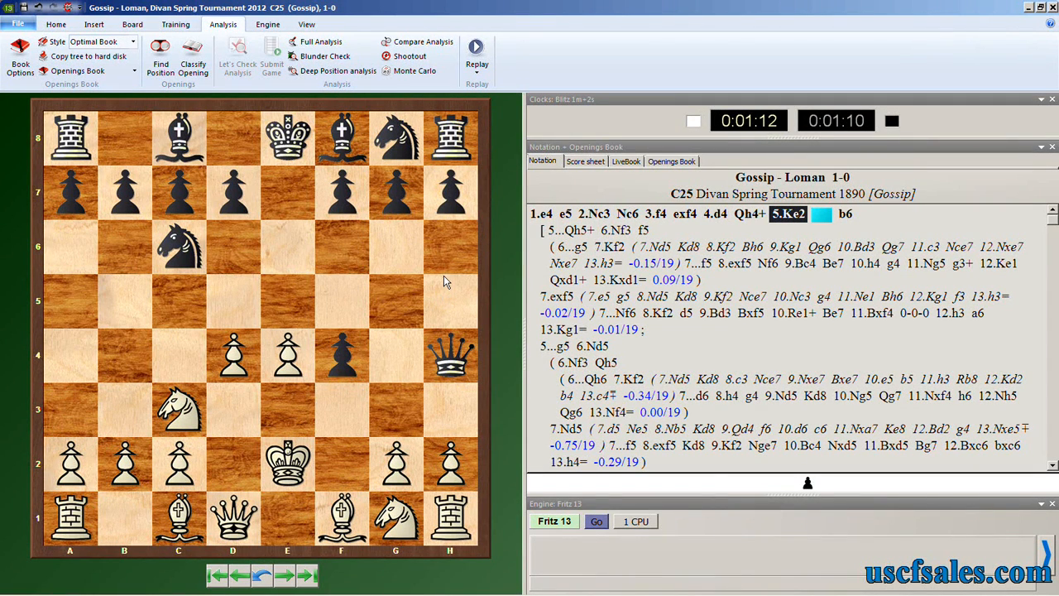
mouse_move(453, 272)
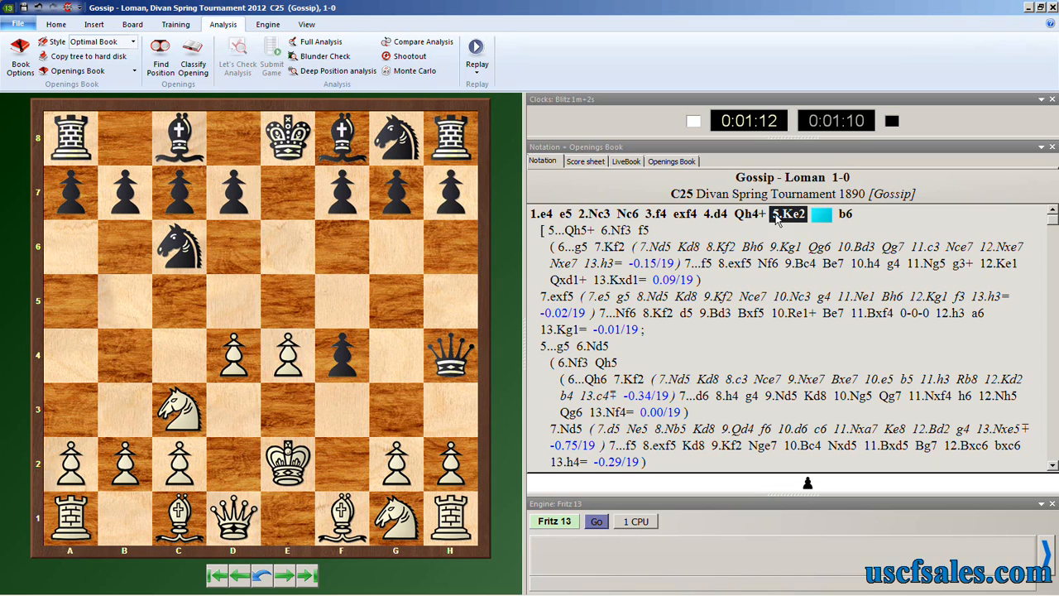
mouse_move(795, 215)
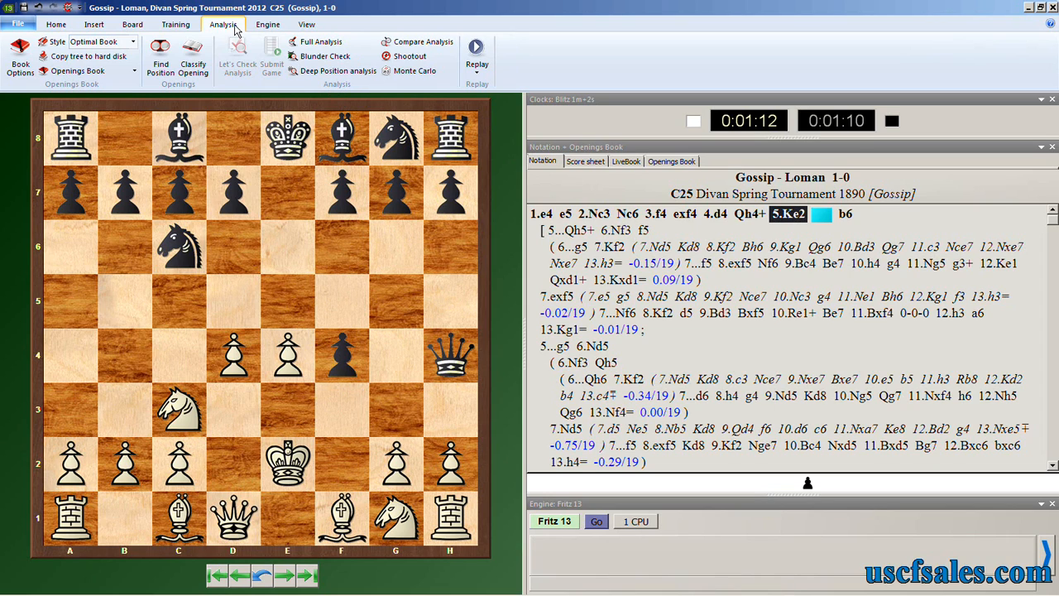
Reopen Deep Position Analysis for 5.Ke2, still 19-move depth with both-side branching
click(338, 71)
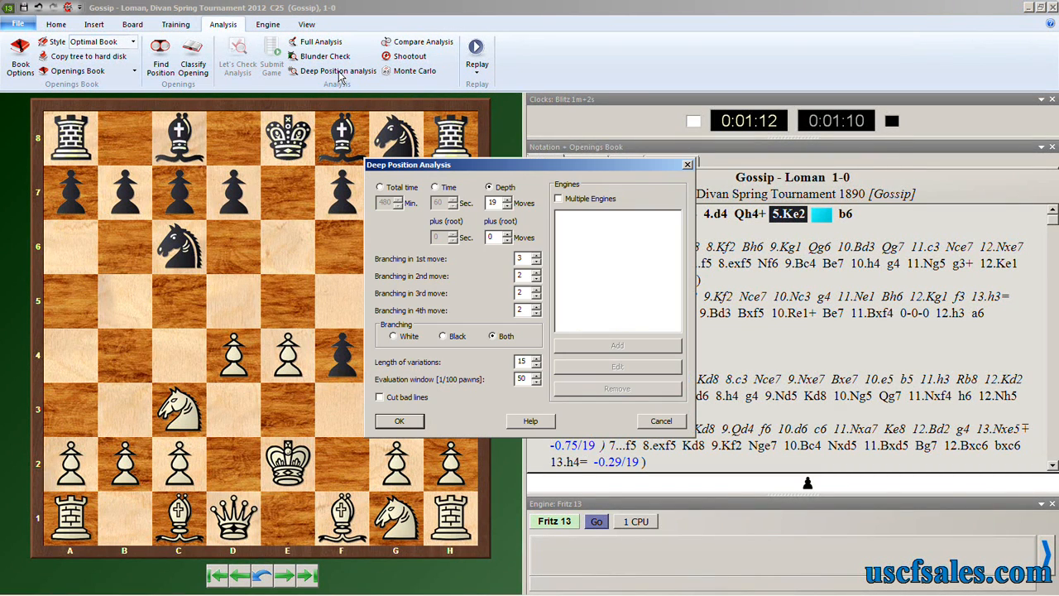
mouse_move(399, 421)
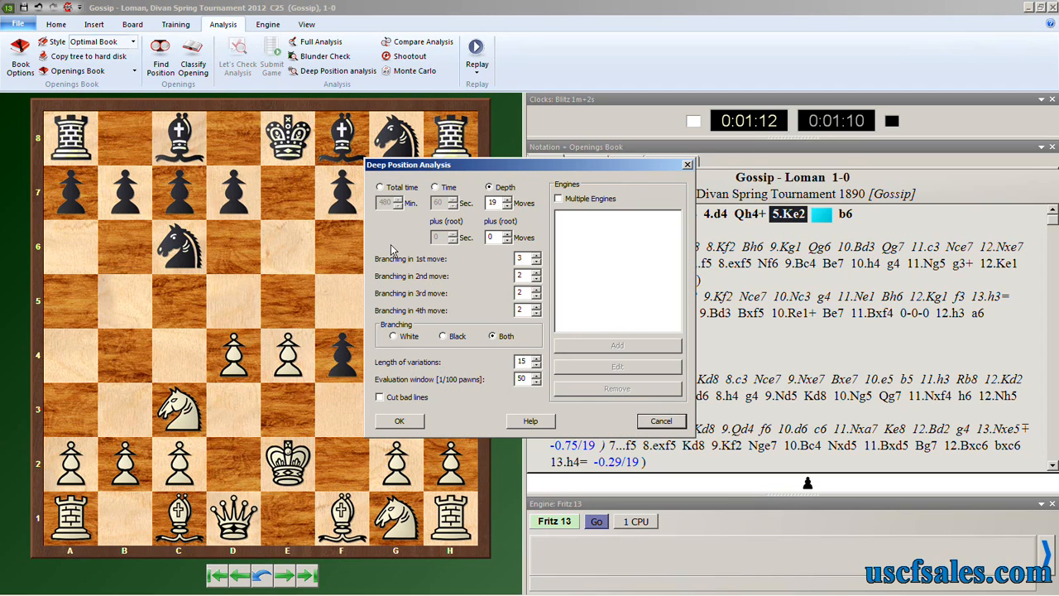
mouse_move(494, 312)
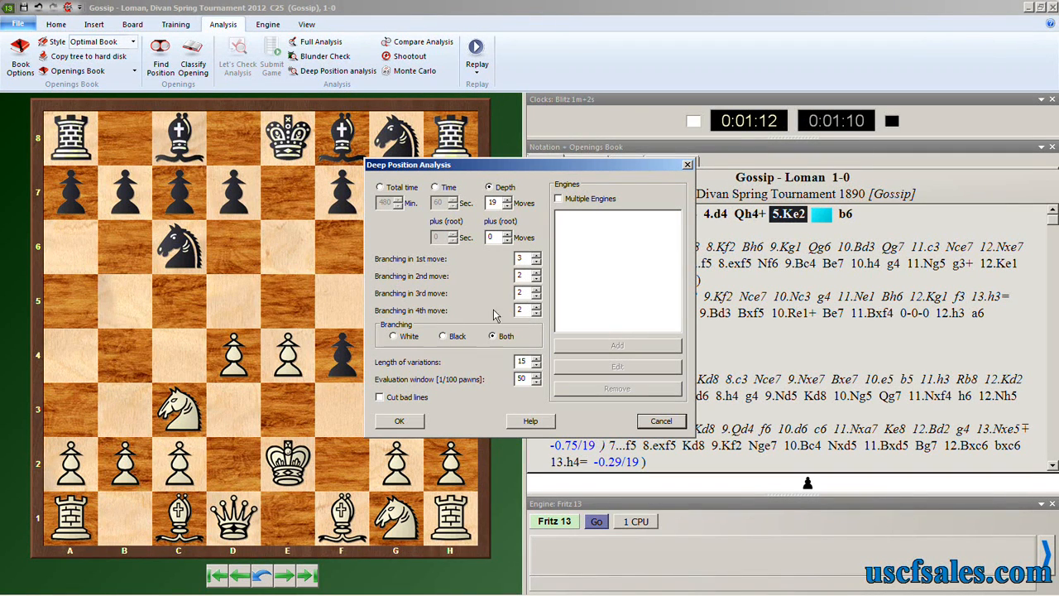
mouse_move(473, 312)
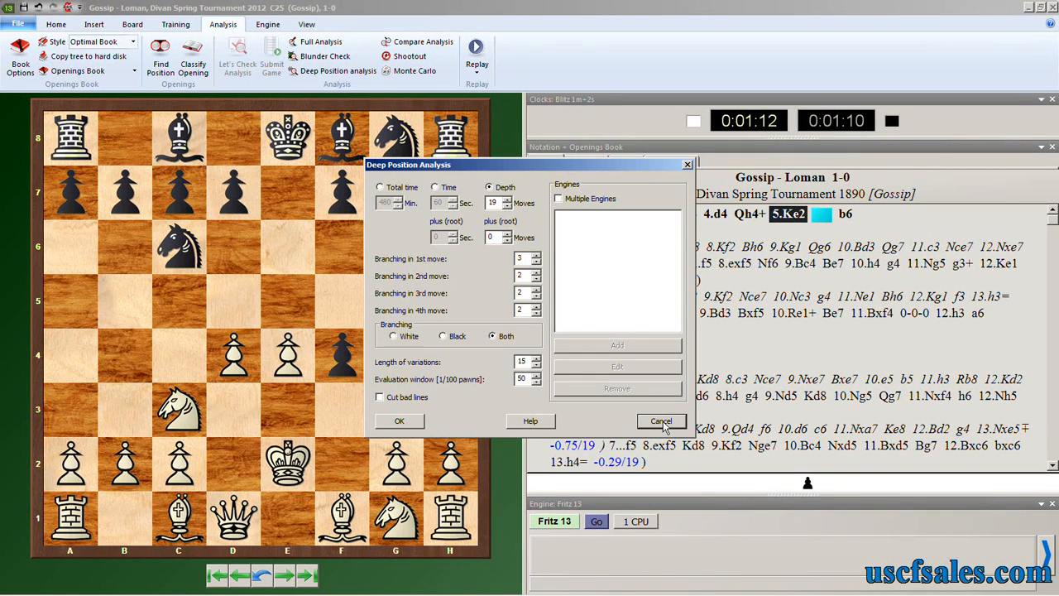
Cancel the analysis settings unchanged and view the File menu's Save options
click(661, 421)
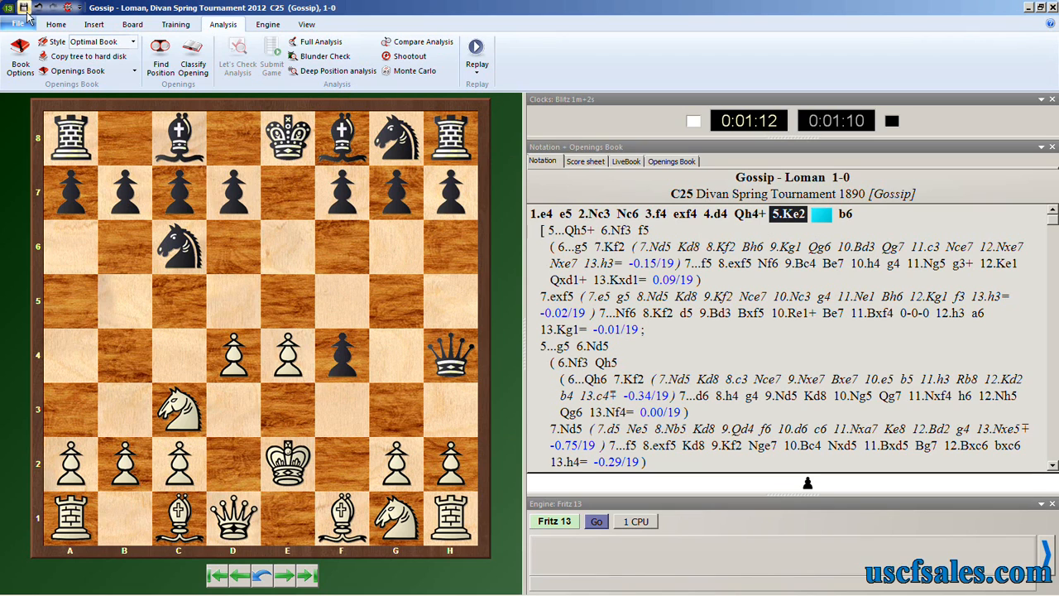
click(12, 22)
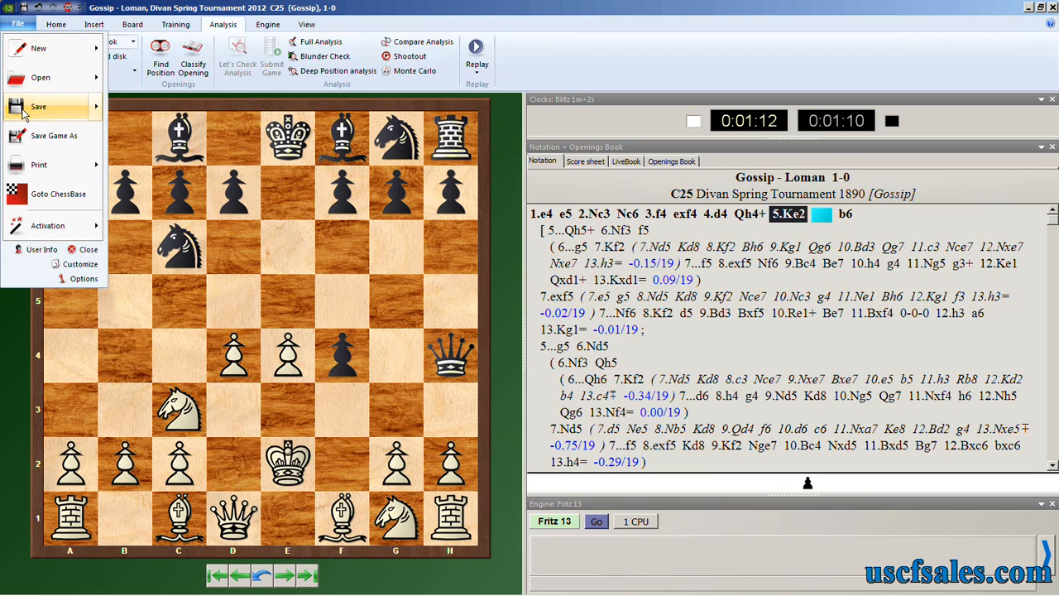
click(40, 108)
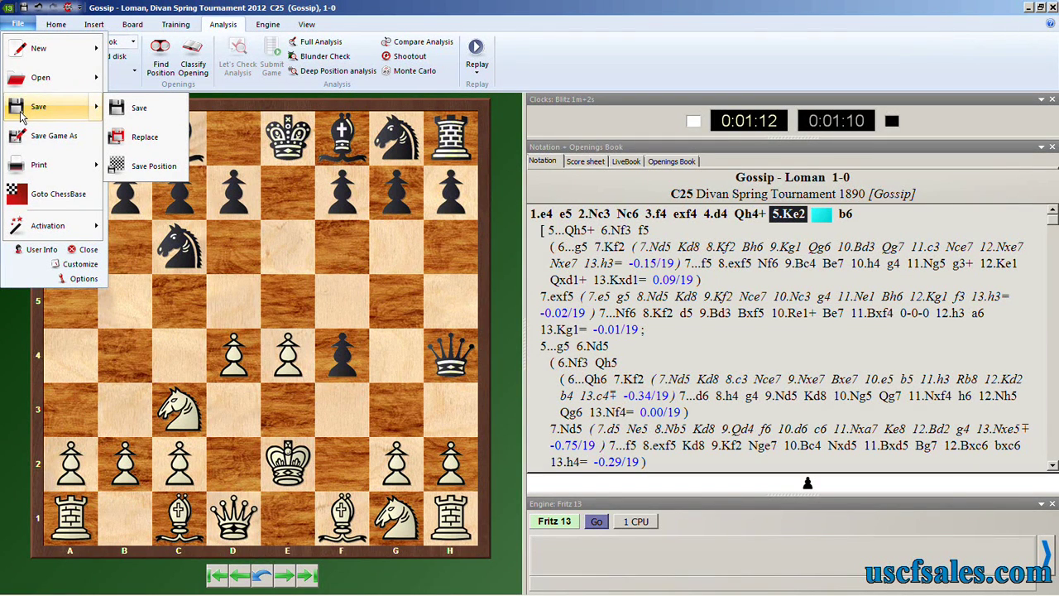
mouse_move(514, 195)
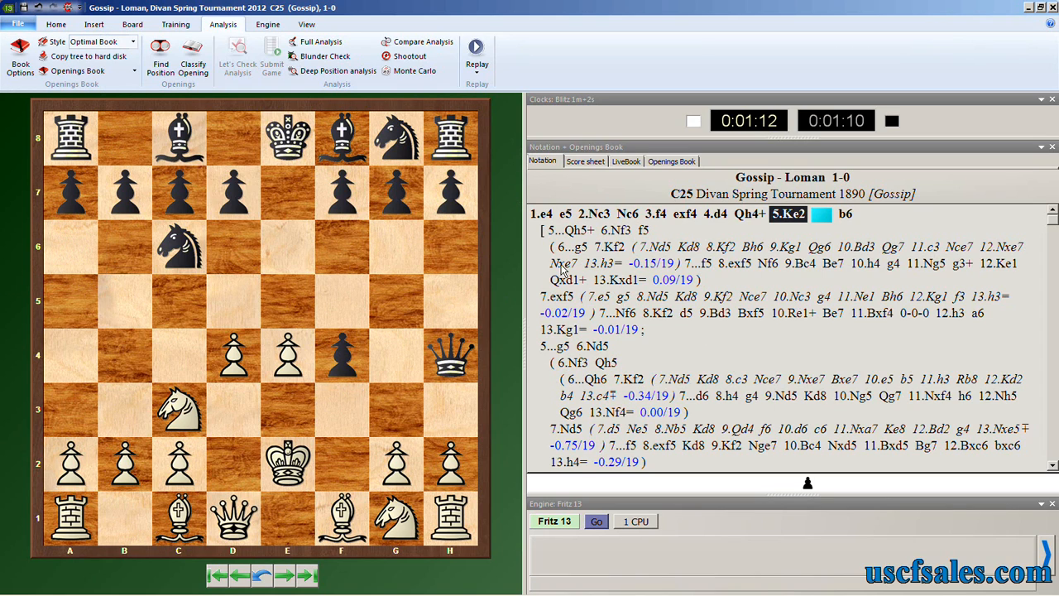
mouse_move(507, 249)
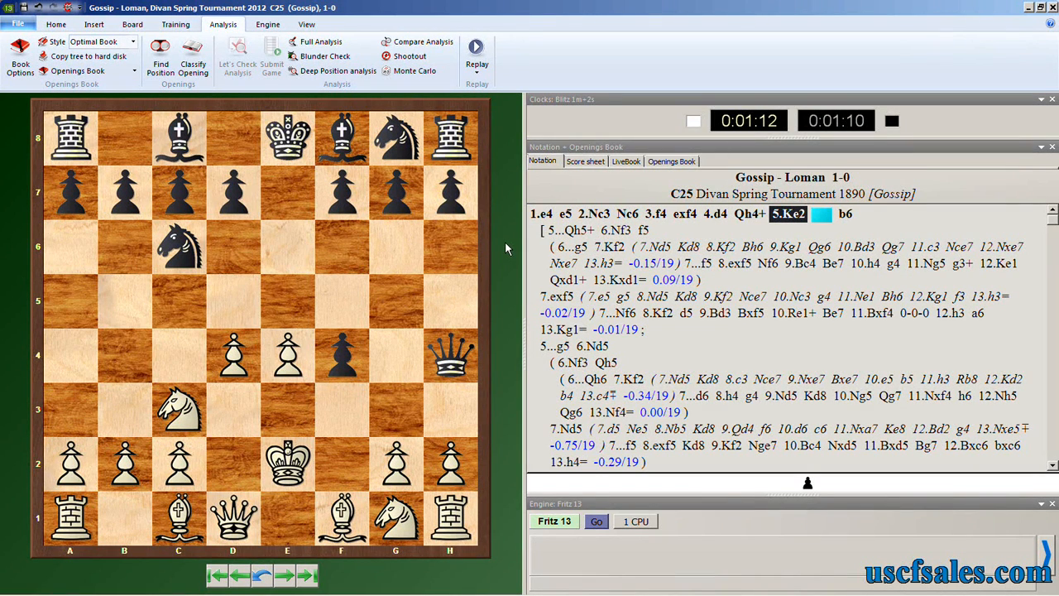
mouse_move(526, 342)
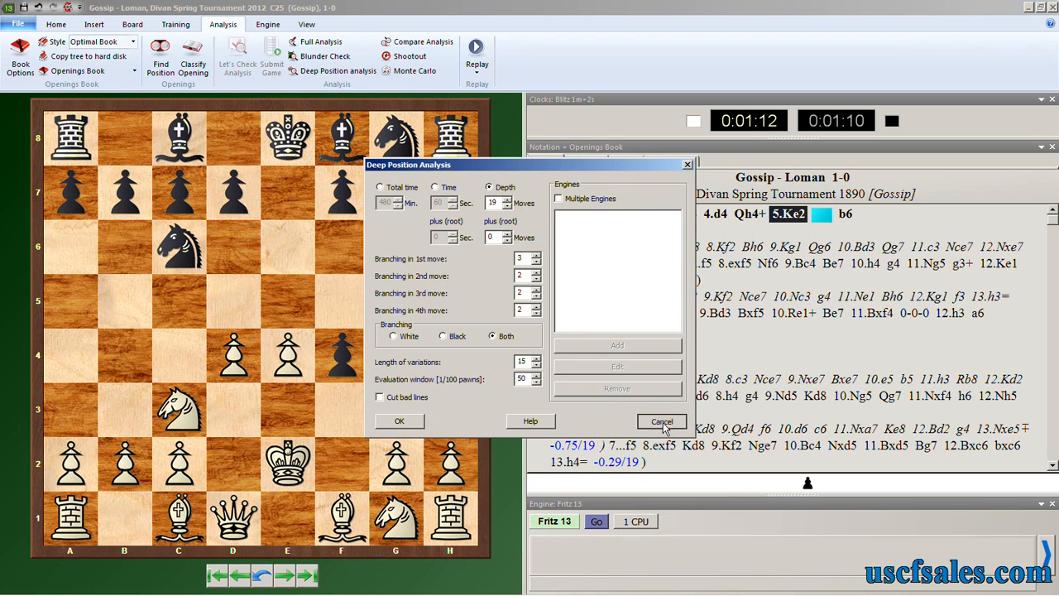
click(661, 421)
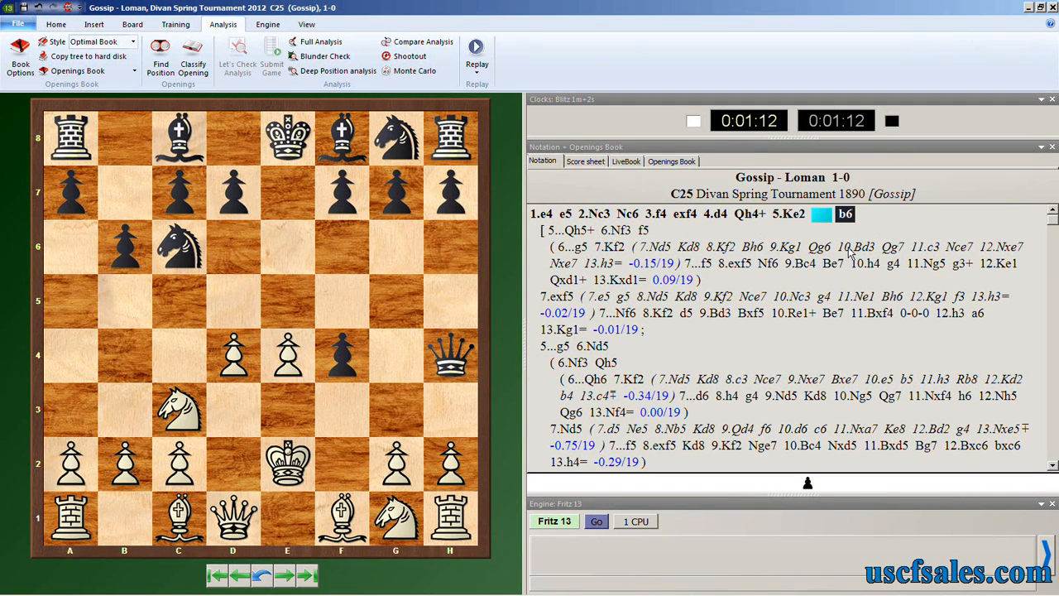
Step the board through 6.Qd3 and 6...Nb4 to the 5...Qh5+ sideline position
scroll(down, 3)
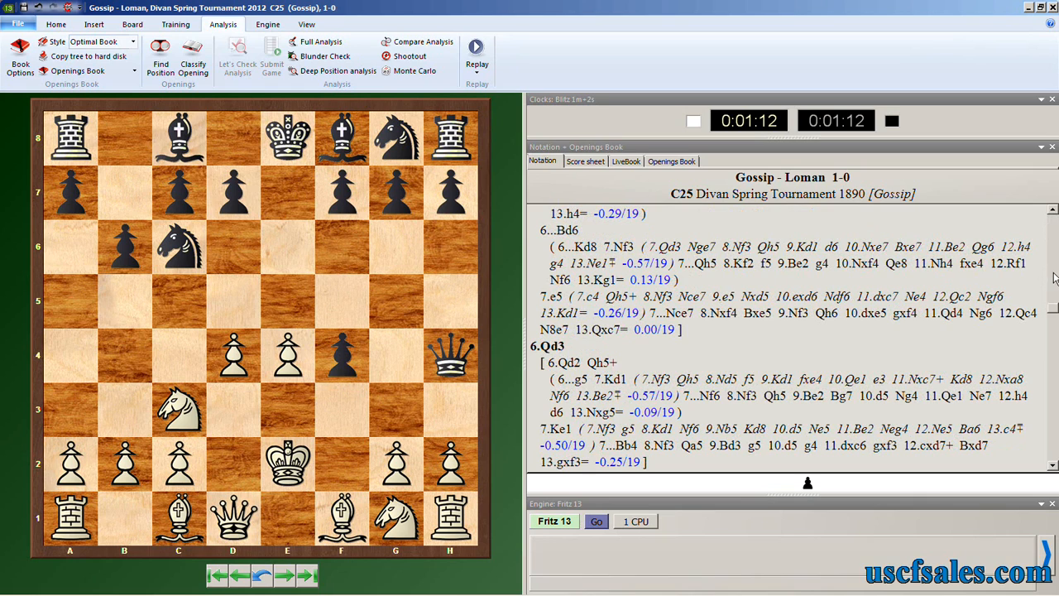
click(571, 362)
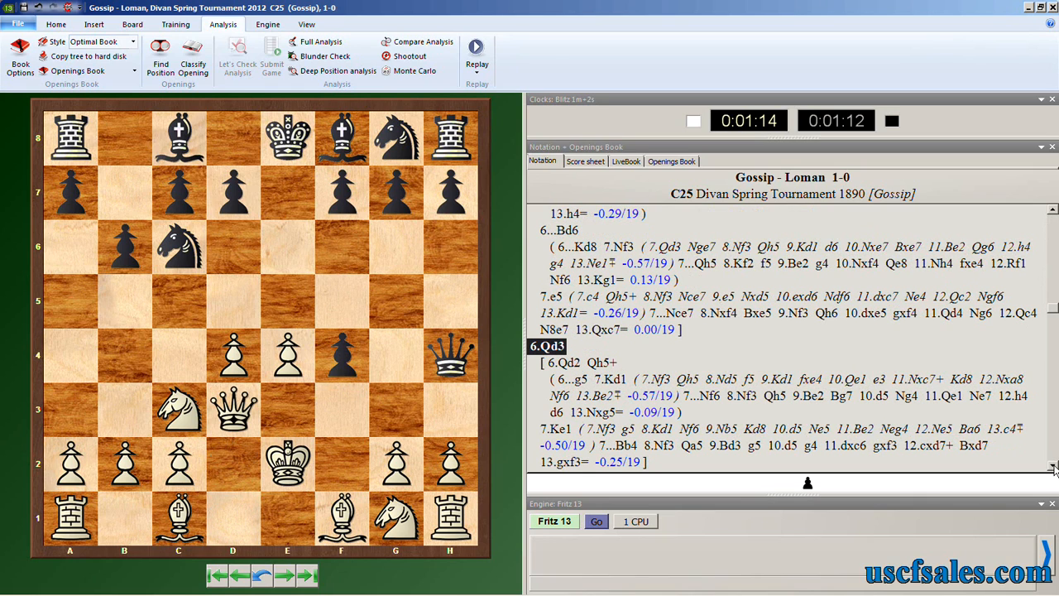
scroll(down, 3)
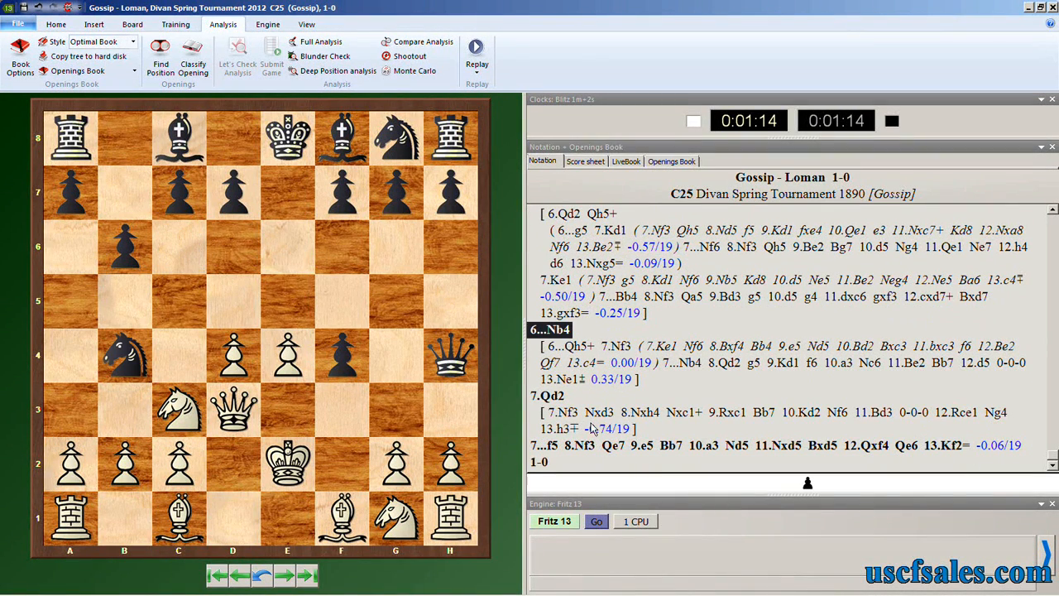
click(547, 395)
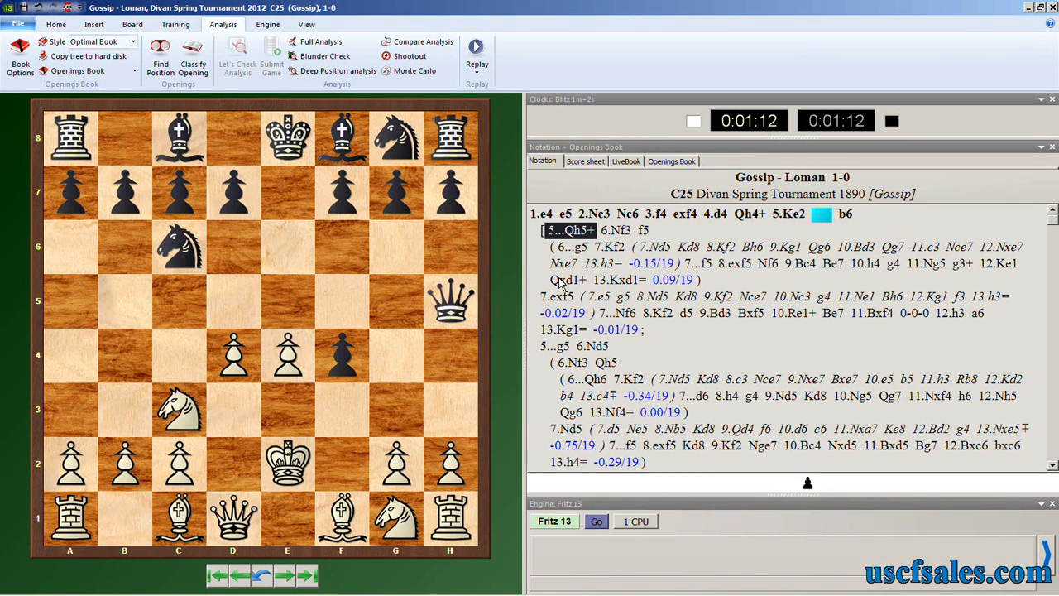
mouse_move(605, 269)
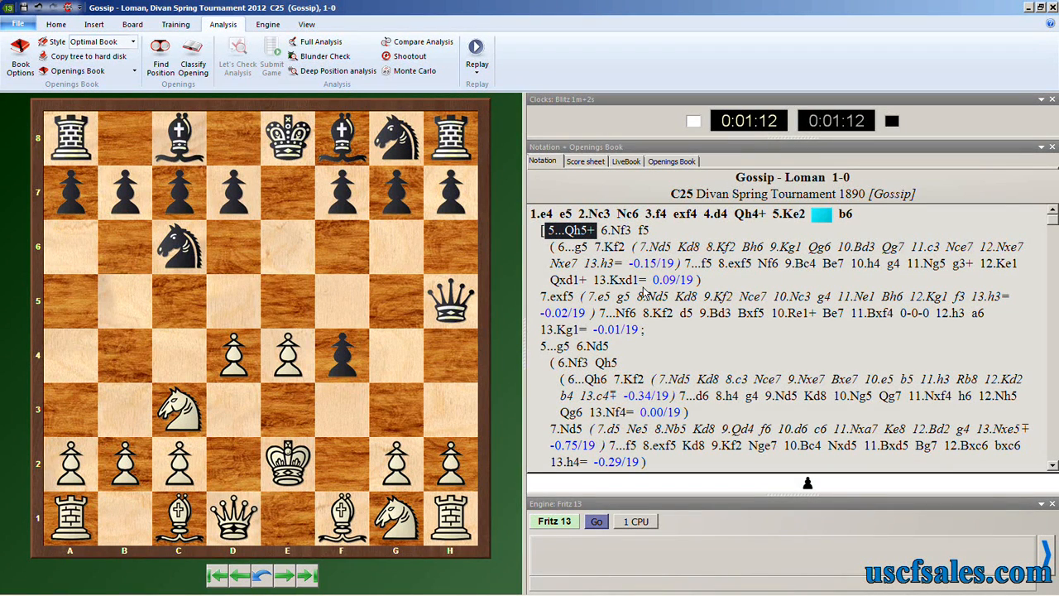
mouse_move(622, 419)
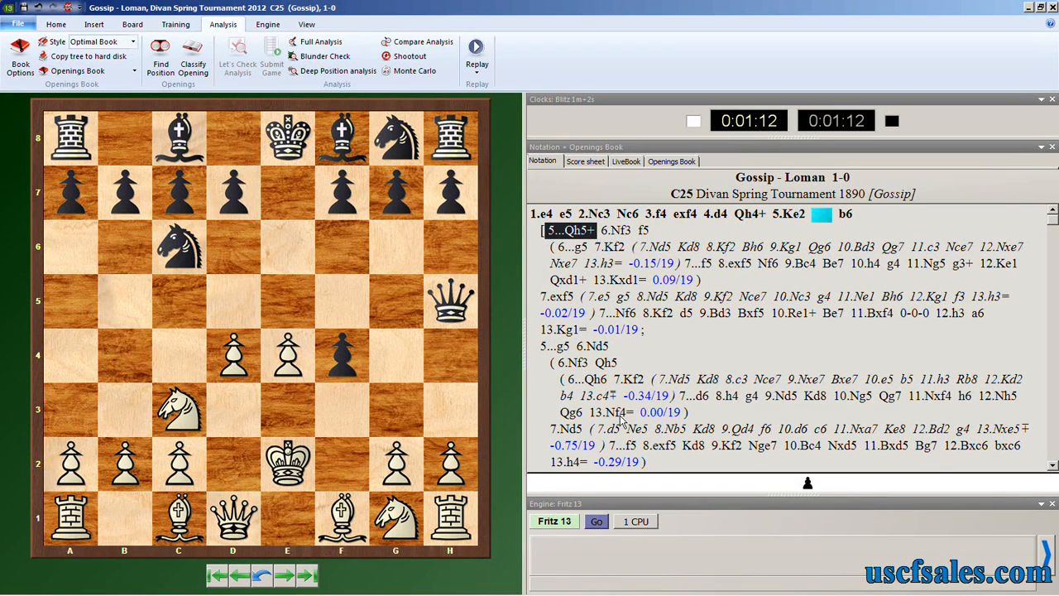
mouse_move(665, 481)
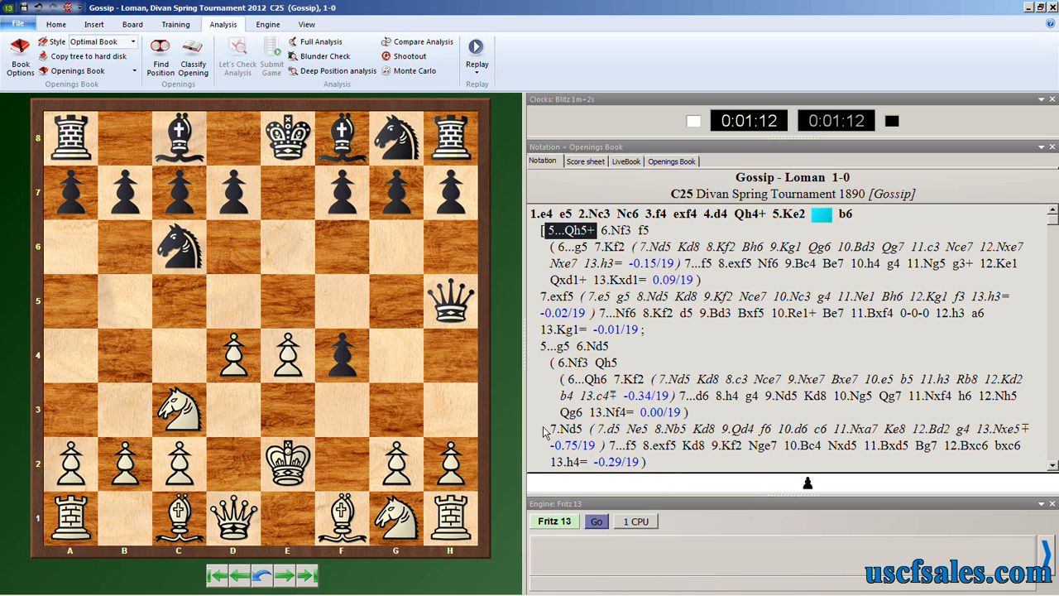
mouse_move(532, 410)
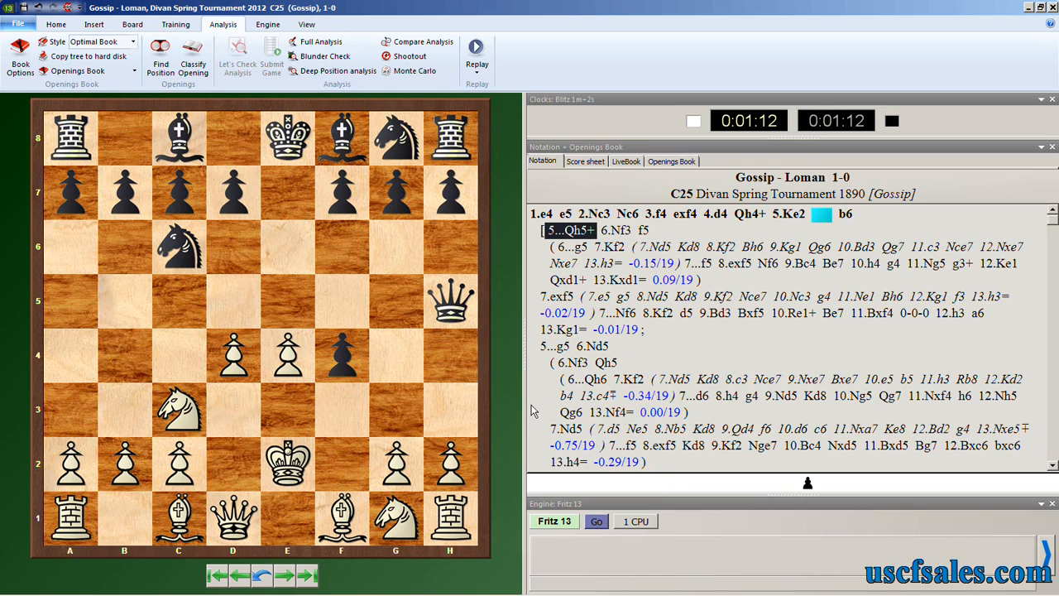
mouse_move(527, 396)
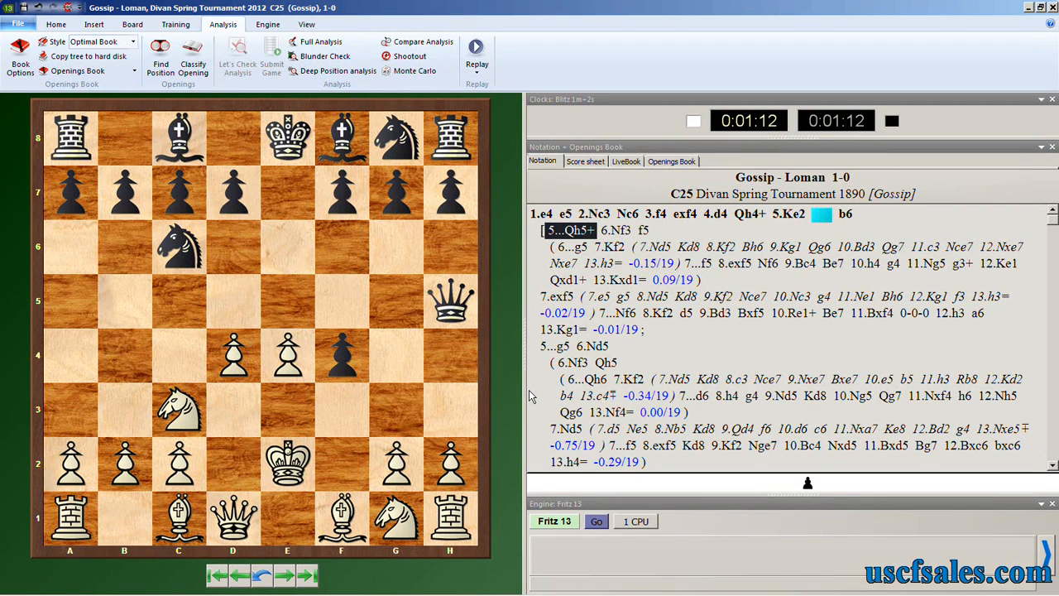
mouse_move(513, 279)
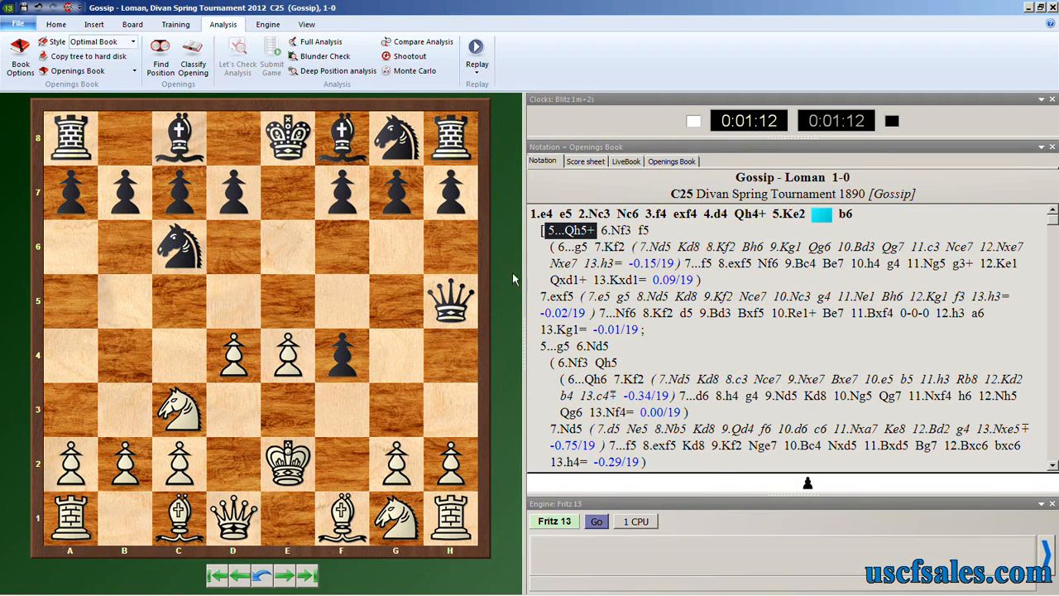
mouse_move(496, 308)
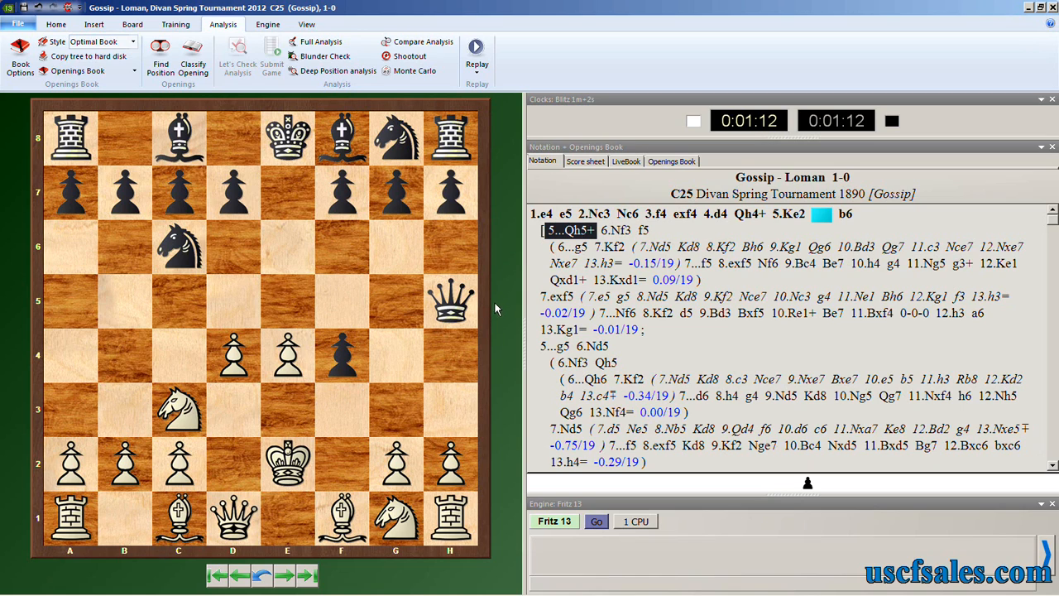